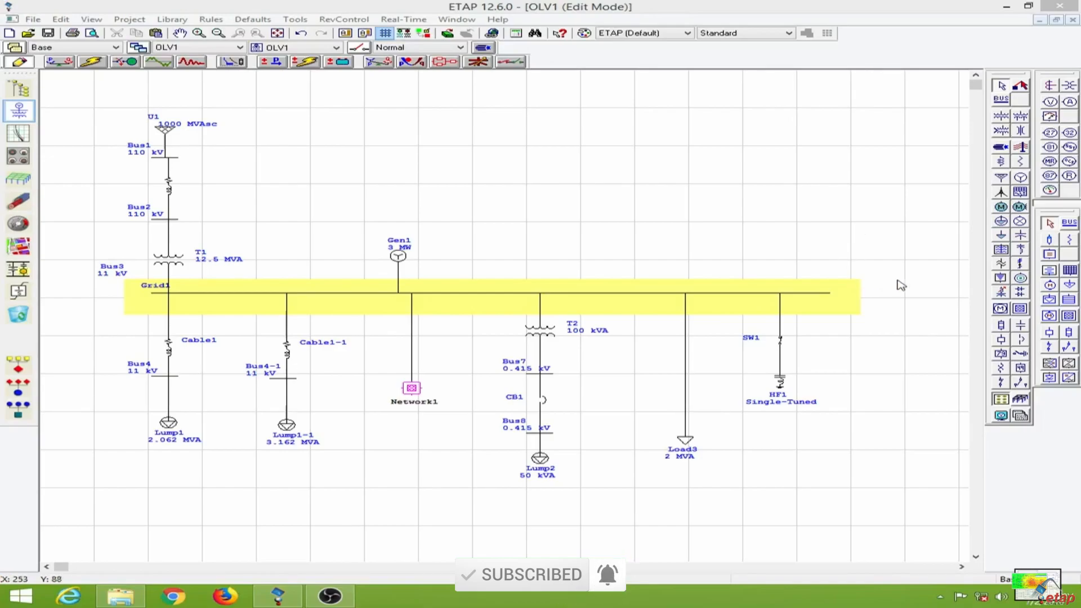
mouse_move(894, 291)
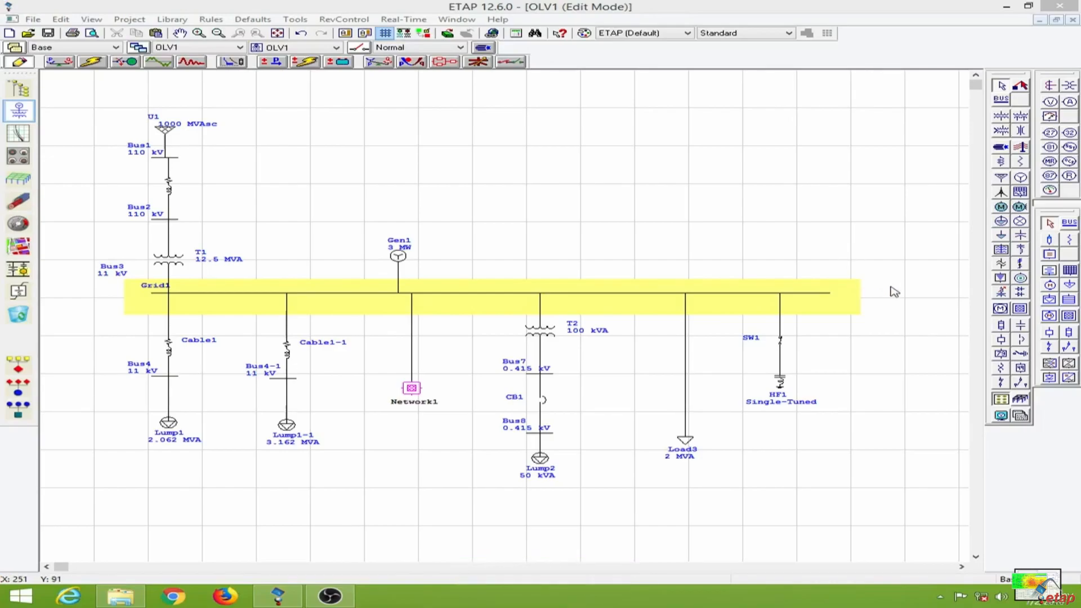
mouse_move(853, 295)
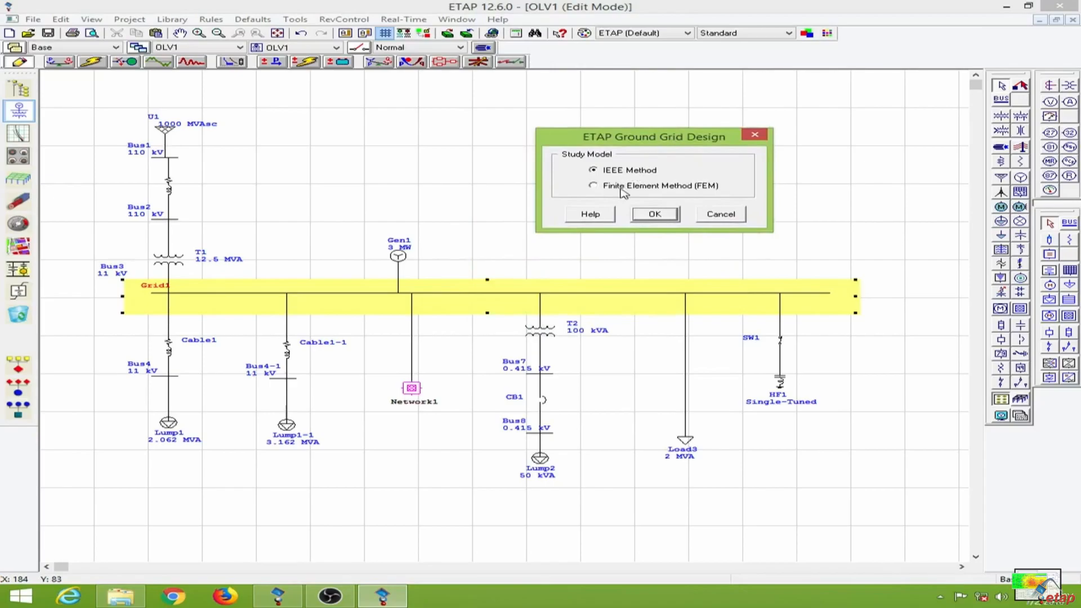
Step: Select the Finite Element Method study model for Grid1's ground grid design
left_click(593, 185)
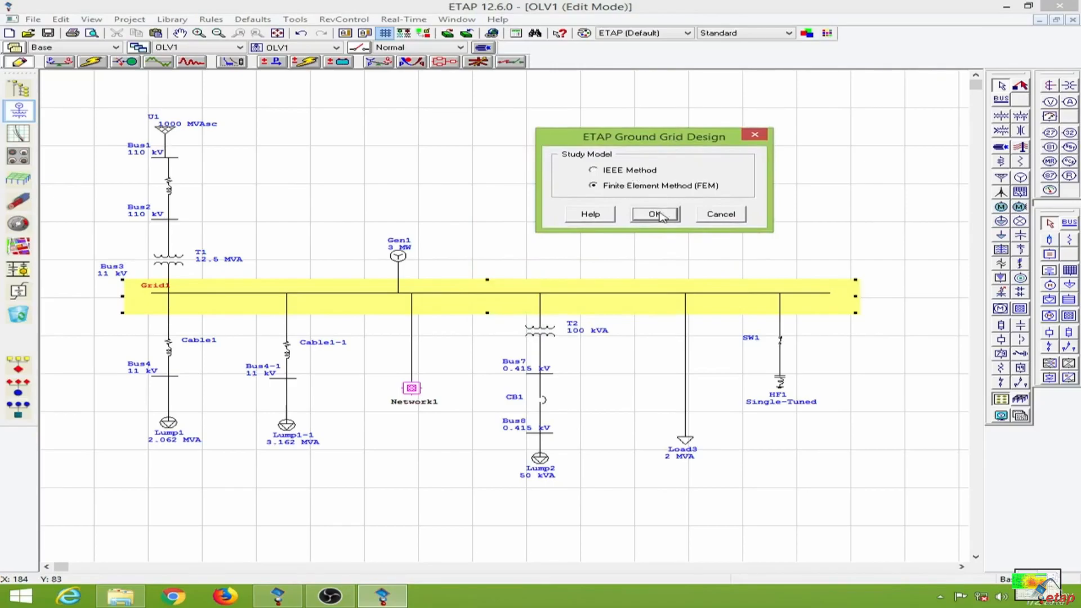
left_click(654, 214)
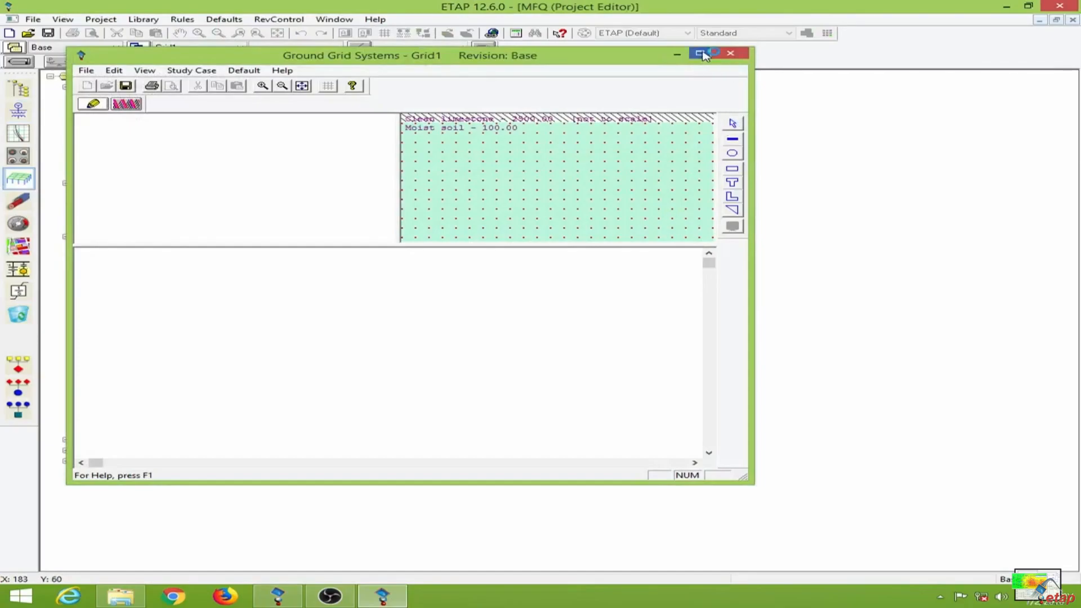
Step: Give Grid1 a crushed rock surface, wet organic lower layer, and 3 ft top-layer depth
left_click(703, 55)
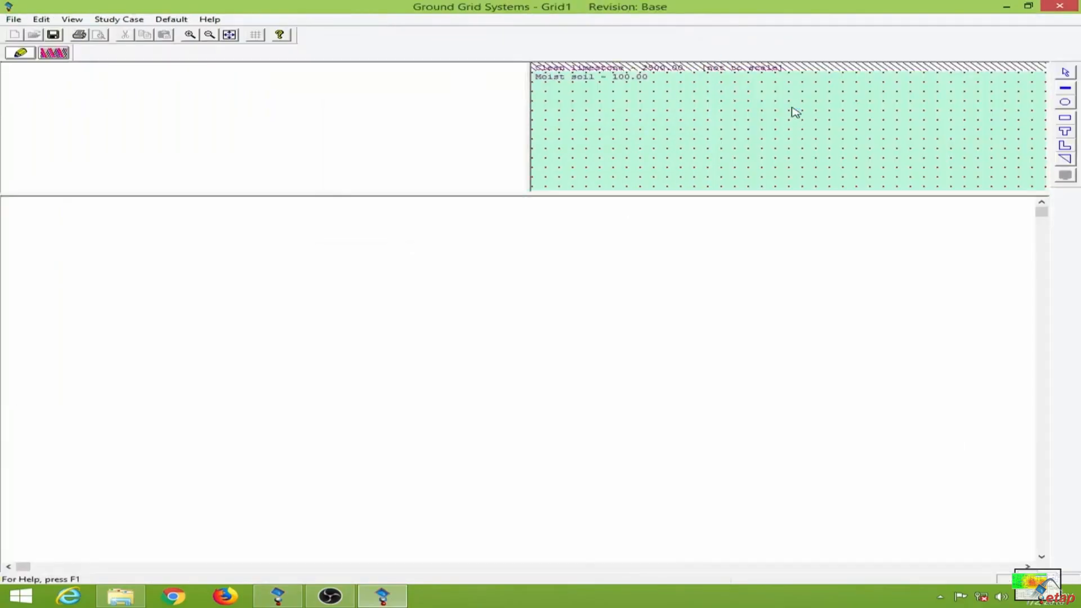
left_click(620, 271)
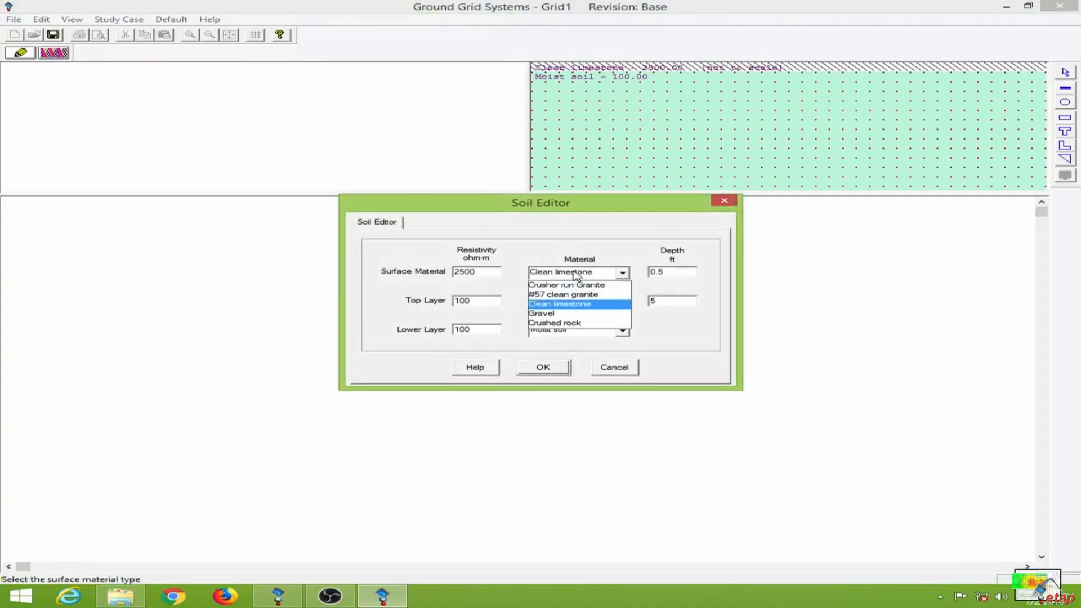
left_click(554, 322)
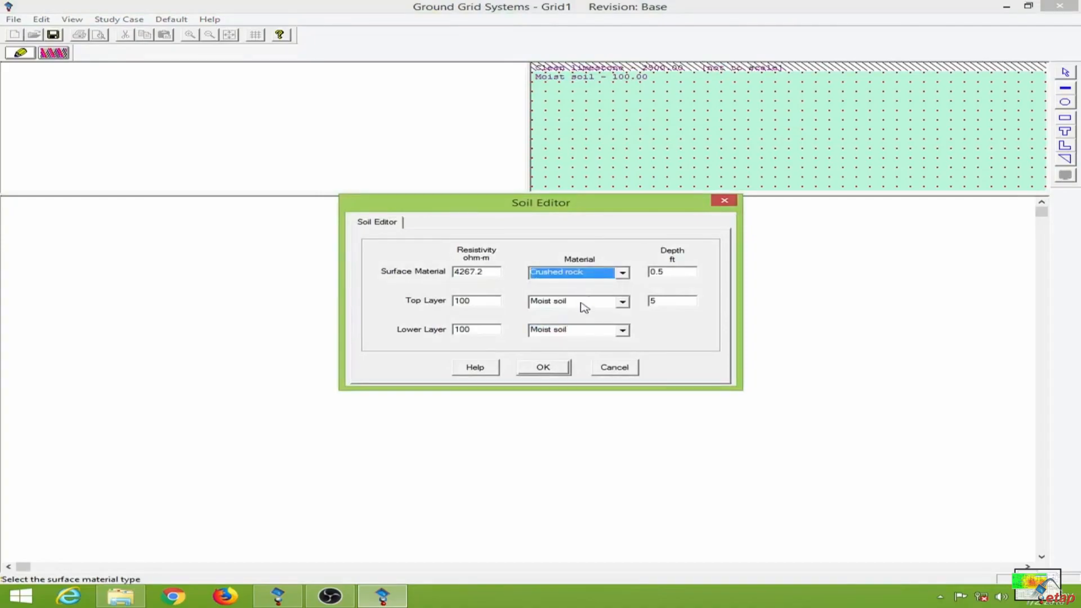
left_click(621, 302)
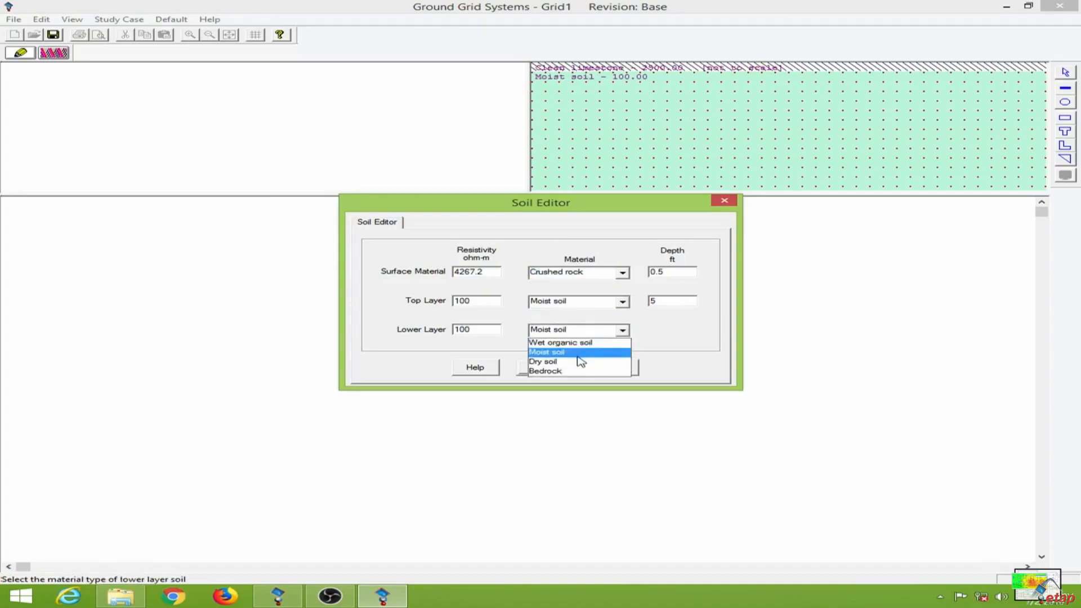
left_click(559, 342)
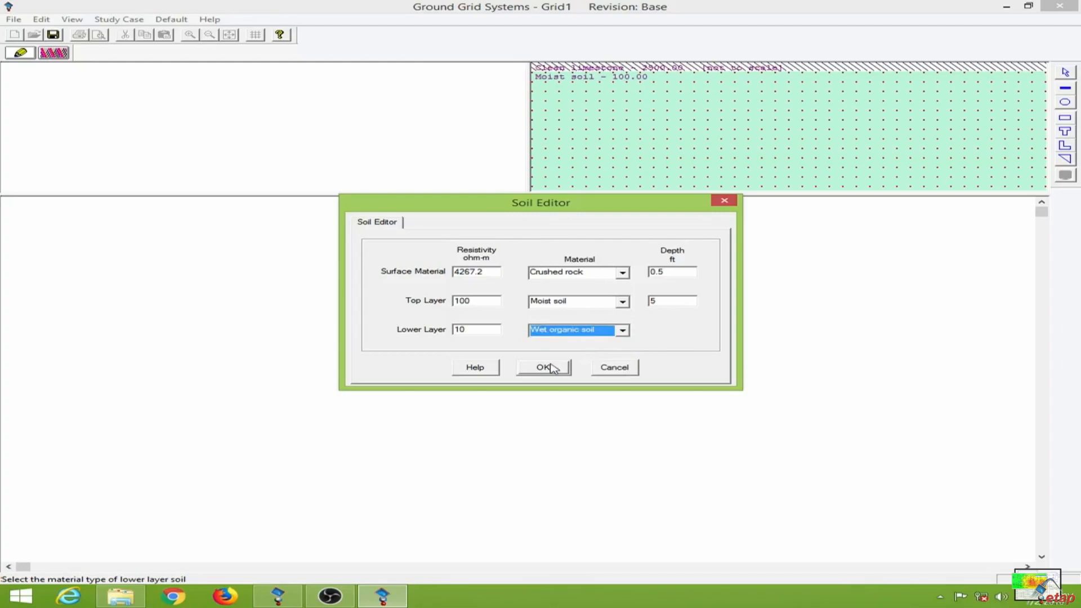
left_click(543, 367)
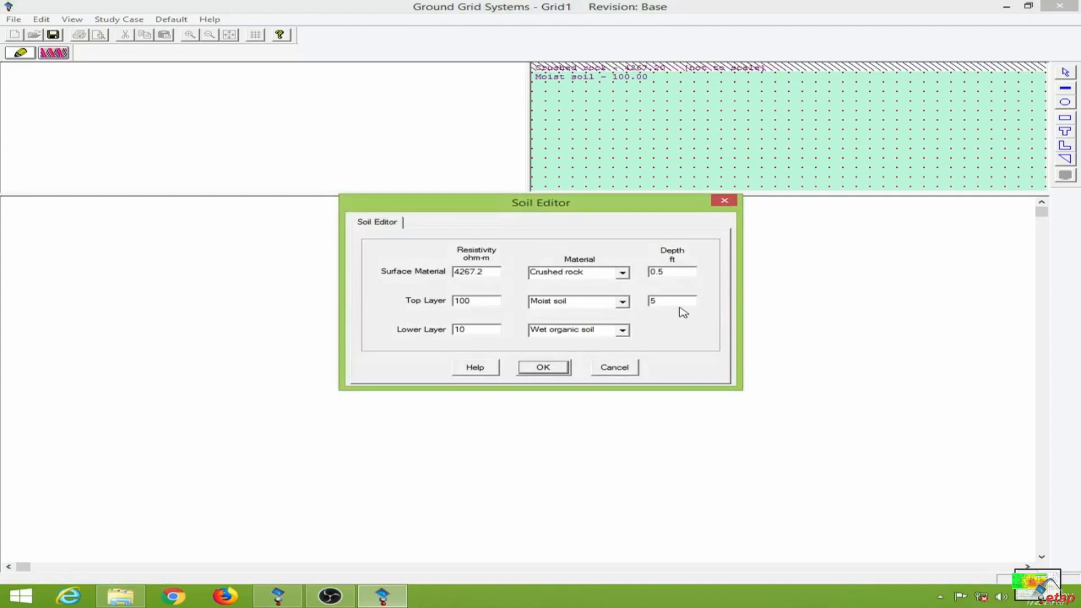
type("63")
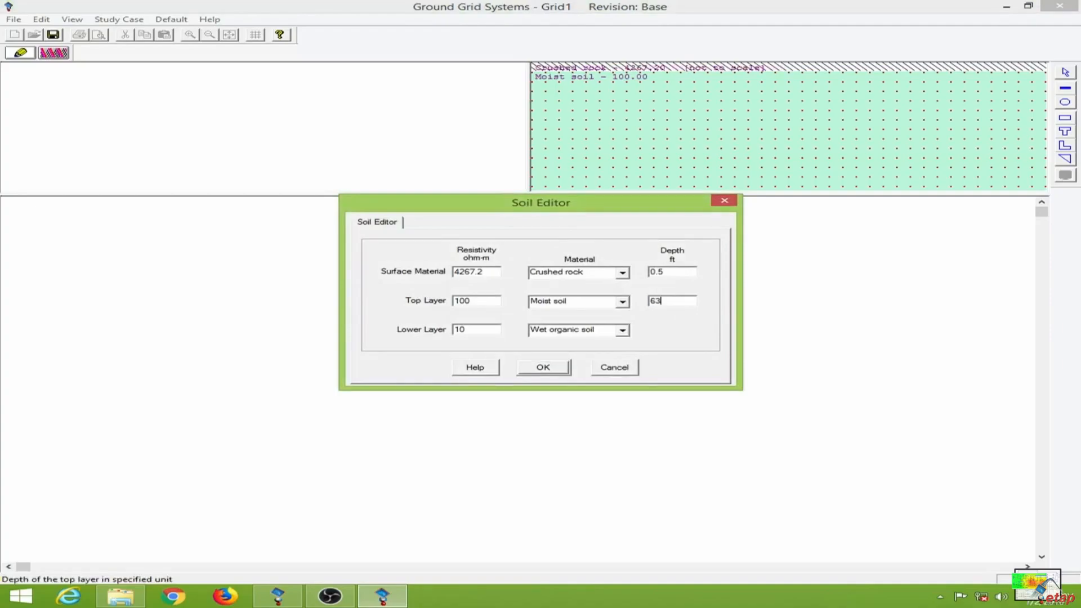
type("3")
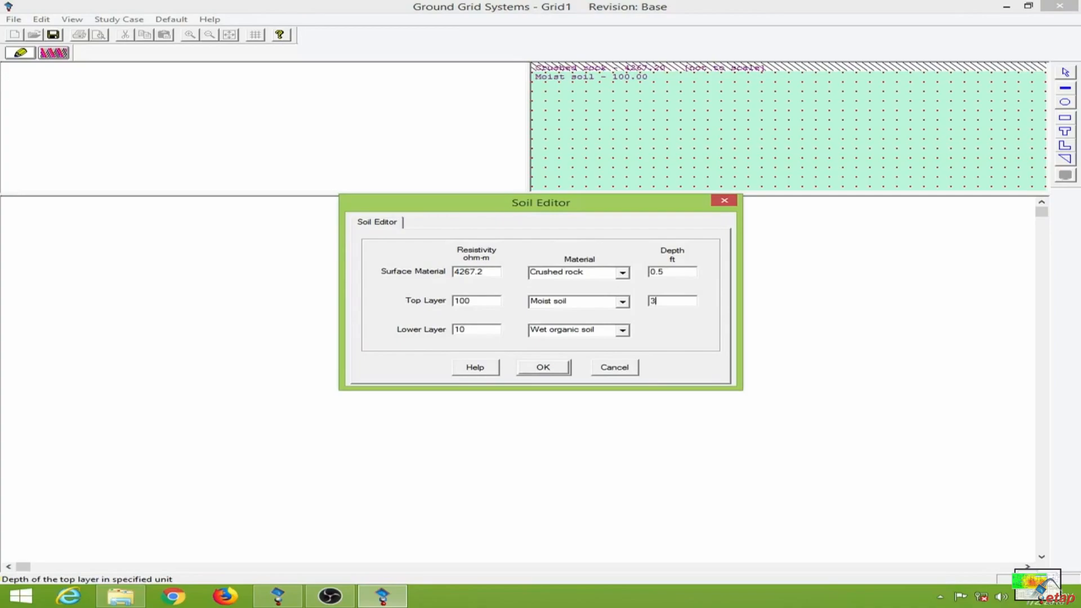
left_click(542, 366)
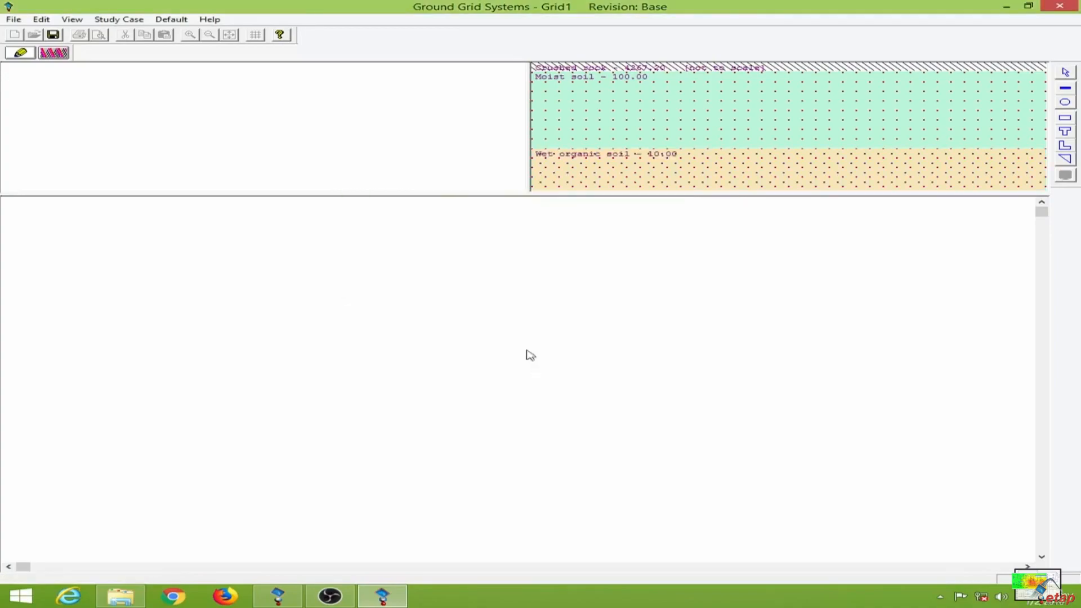
mouse_move(499, 309)
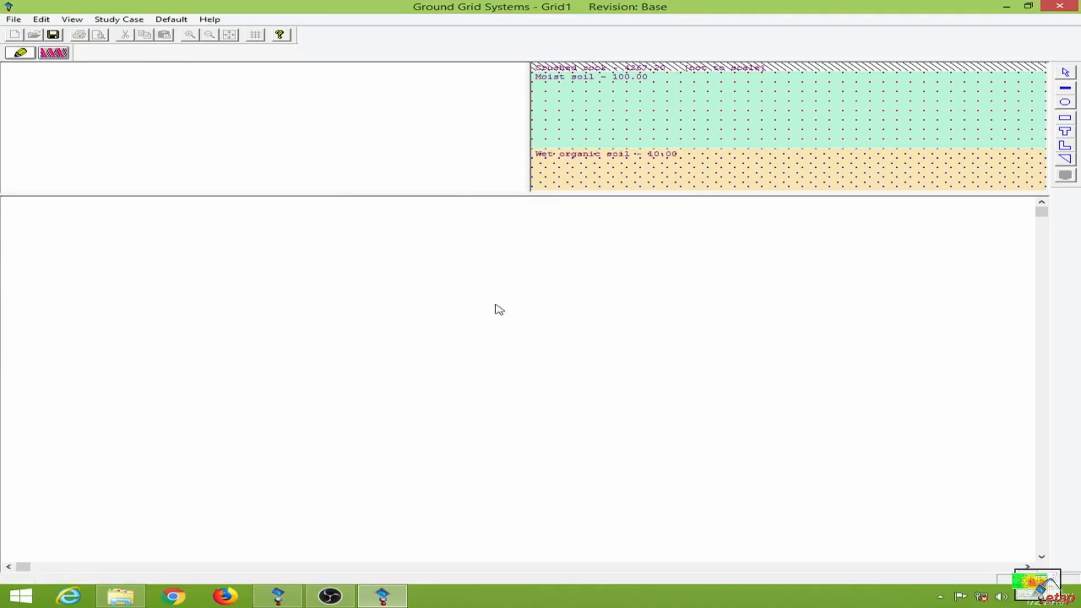
mouse_move(420, 344)
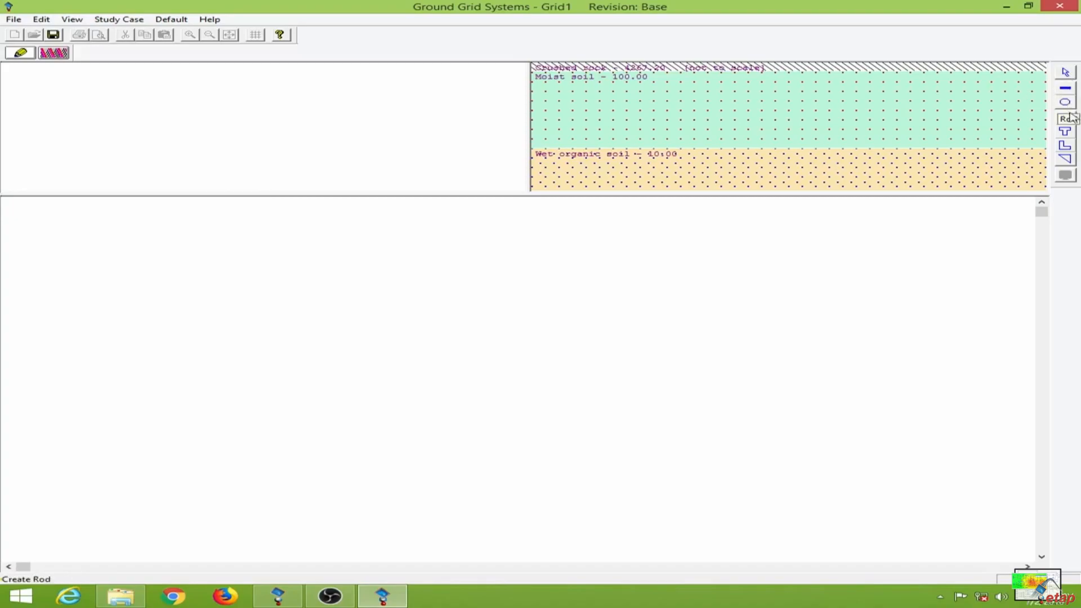
mouse_move(1064, 132)
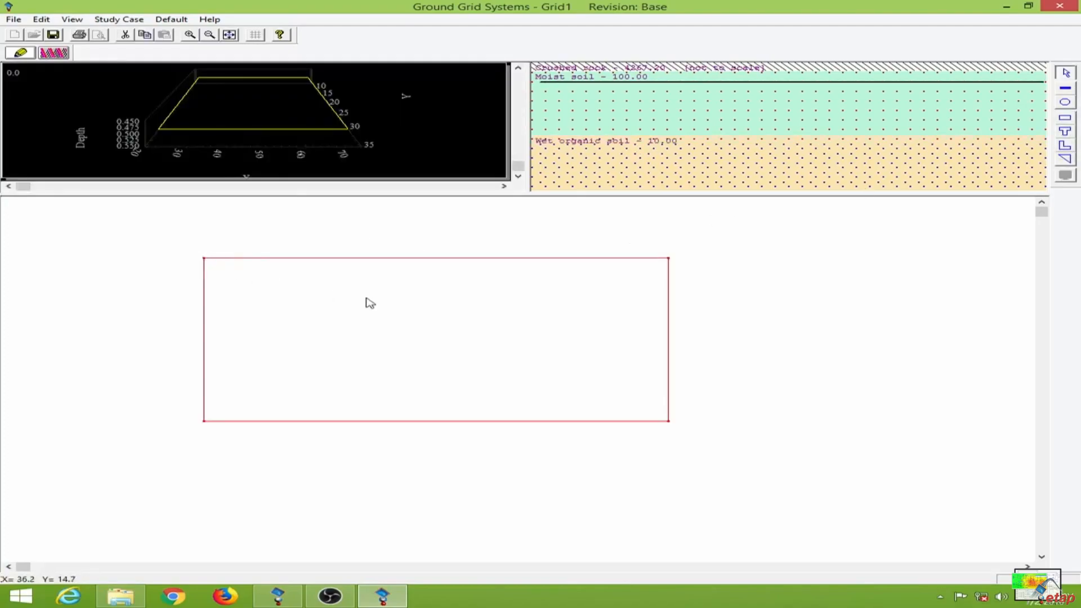
mouse_move(403, 312)
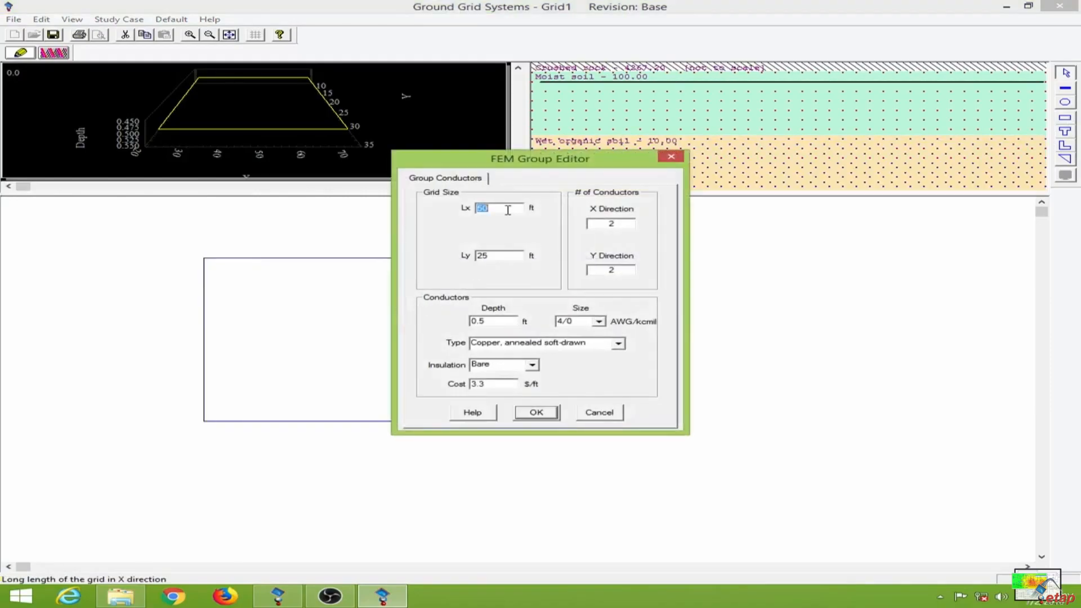
Step: Set the FEM conductor group to Lx 200, Ly 200 and depth 1 ft
type("200")
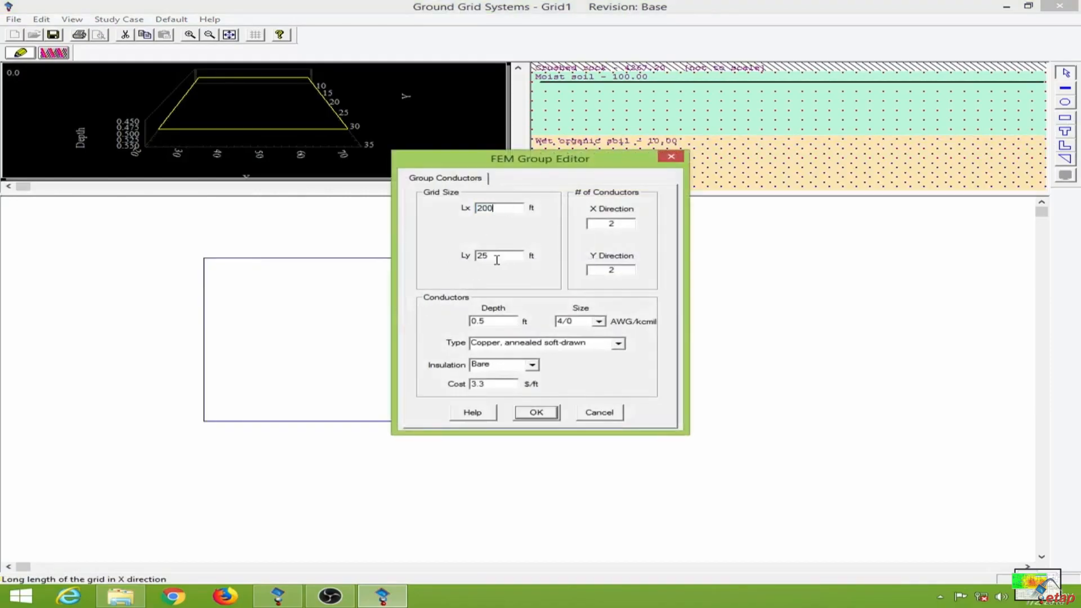
type("200")
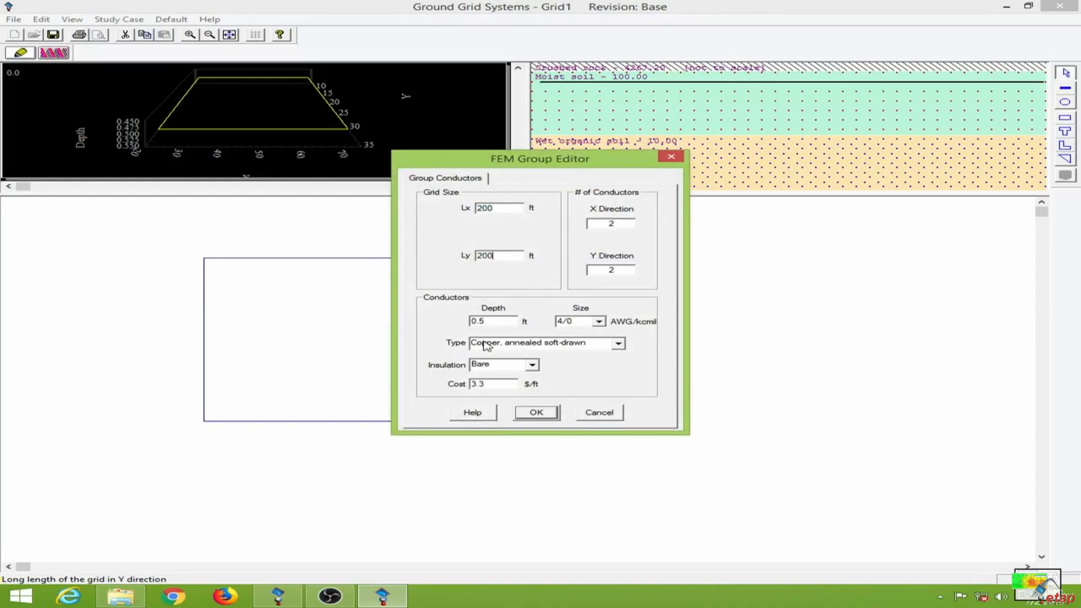
left_click(492, 320)
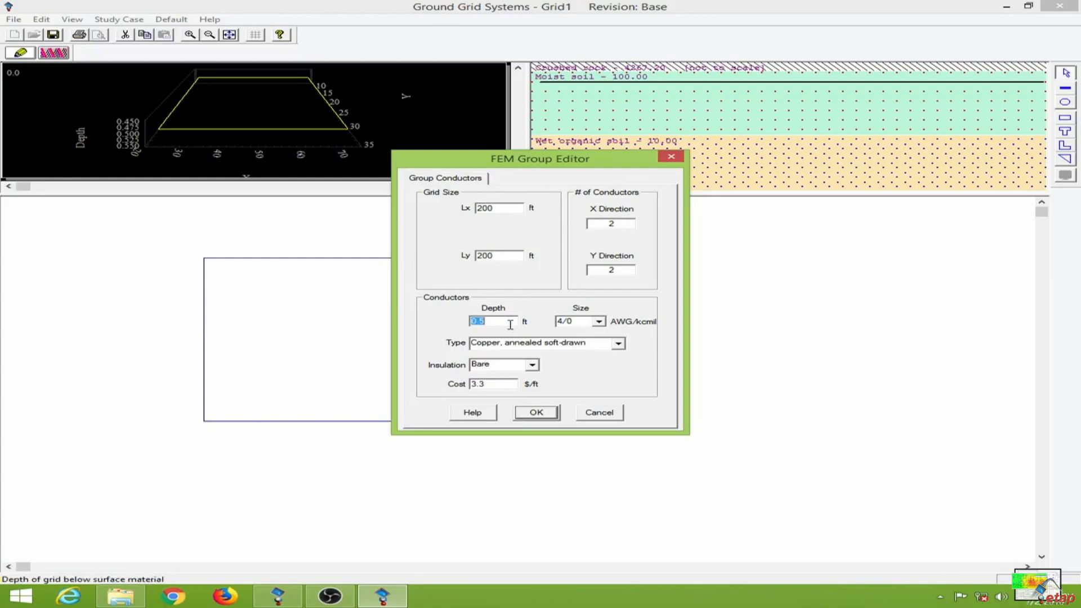
type("1")
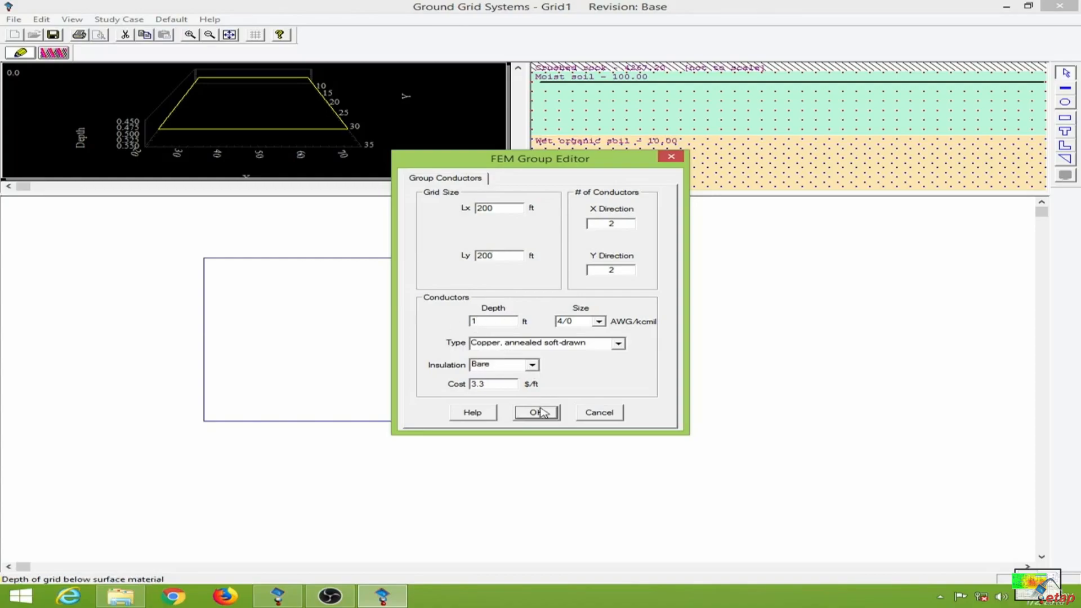
left_click(535, 411)
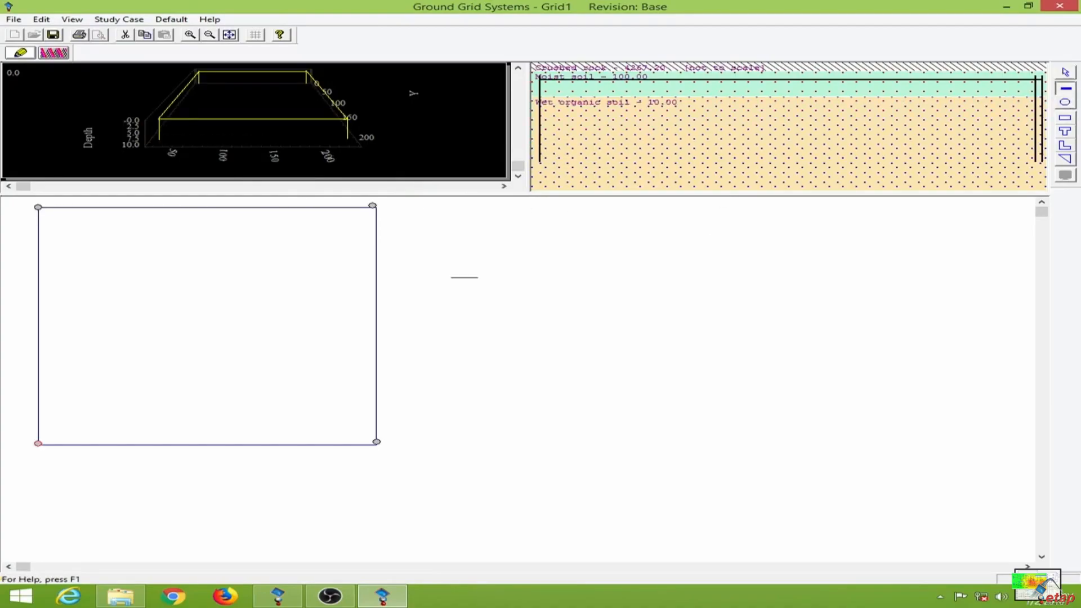
mouse_move(52, 319)
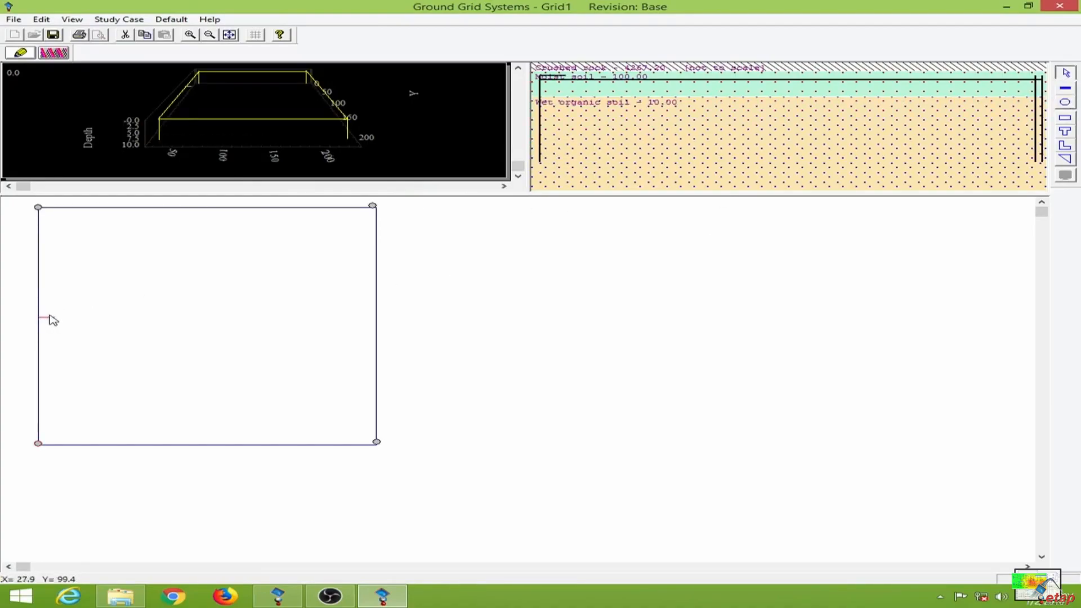
Step: Draw four horizontal cross conductors and a top-left to bottom-right diagonal conductor
left_click_drag(38, 318, 379, 324)
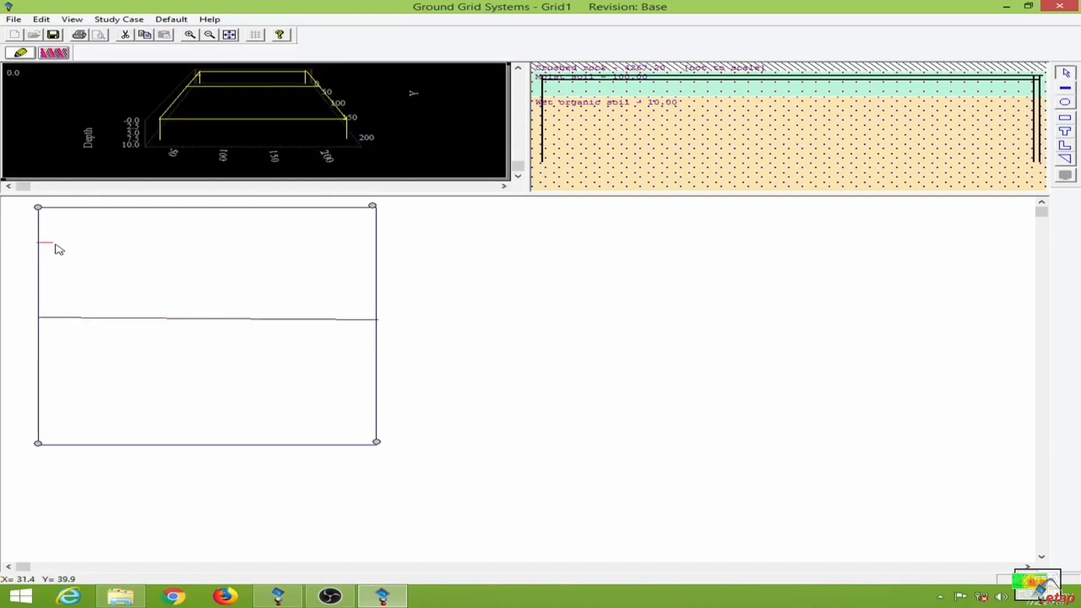
left_click_drag(45, 242, 352, 240)
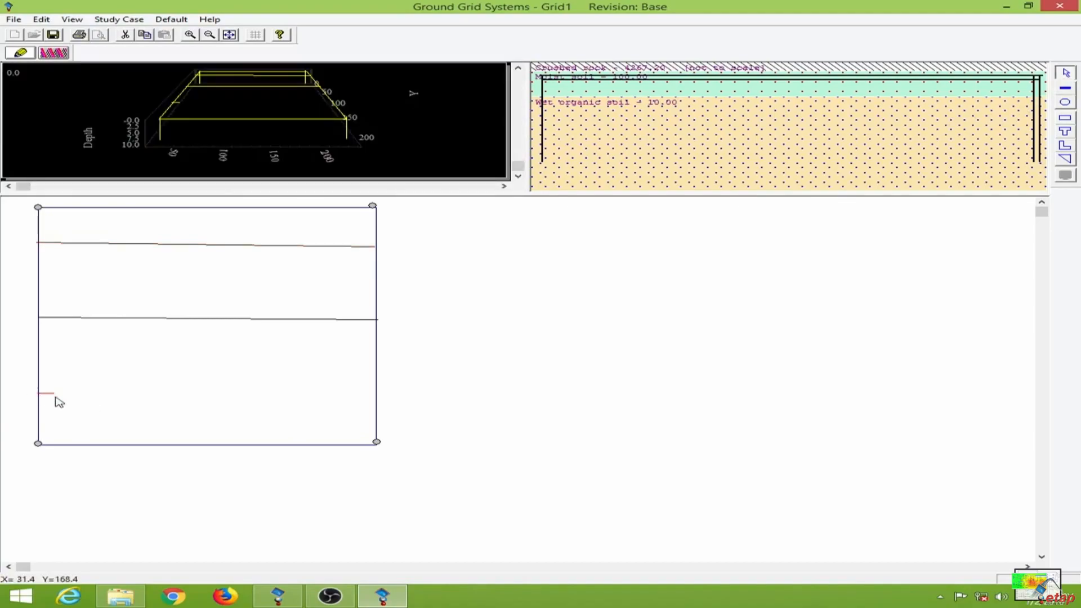
left_click_drag(45, 393, 365, 392)
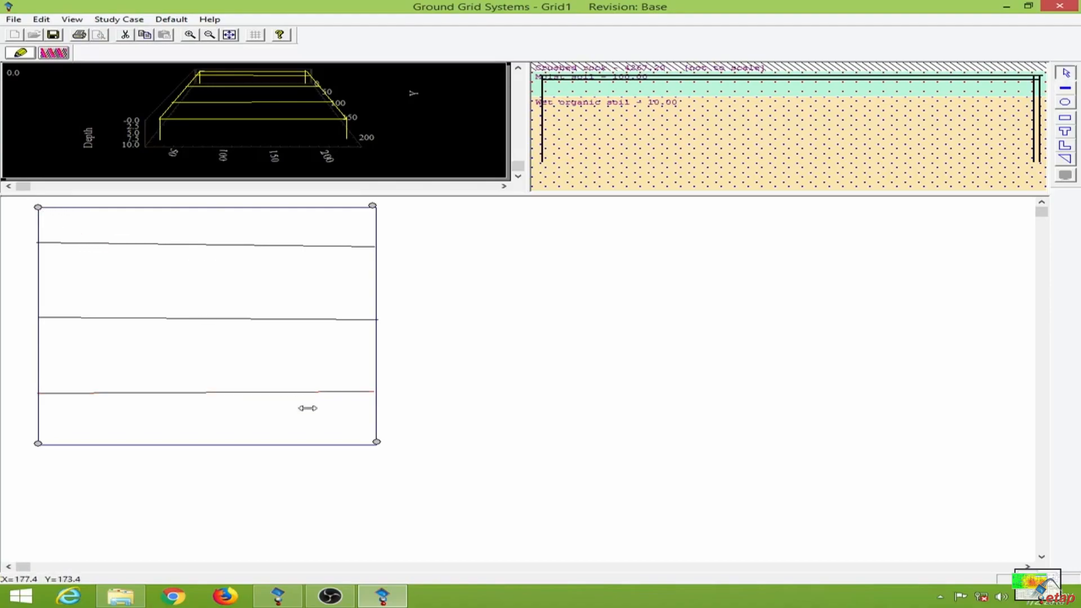
left_click_drag(38, 206, 377, 441)
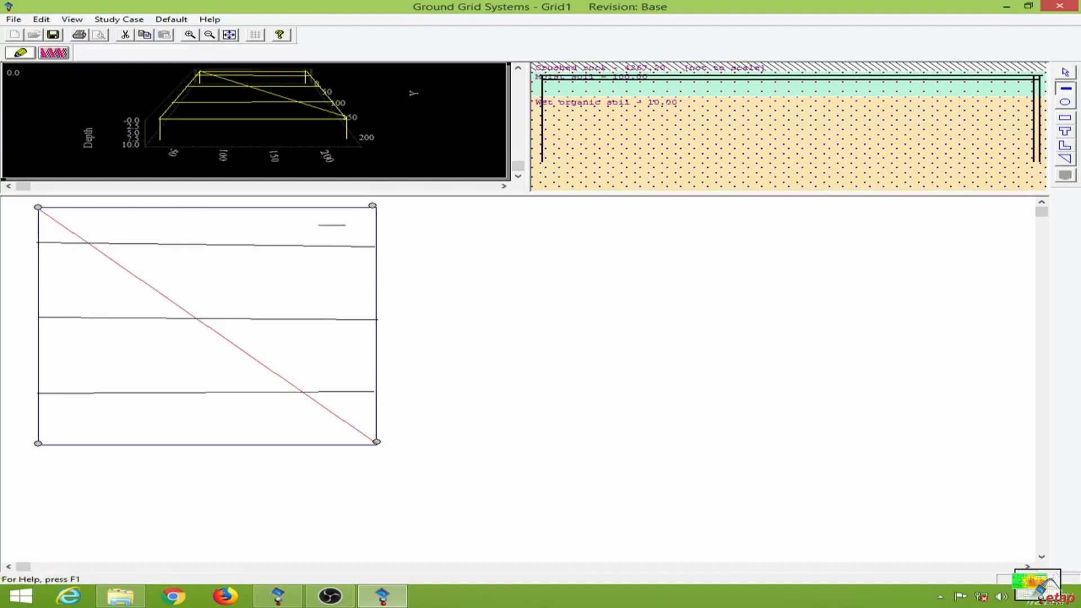
left_click_drag(332, 224, 66, 279)
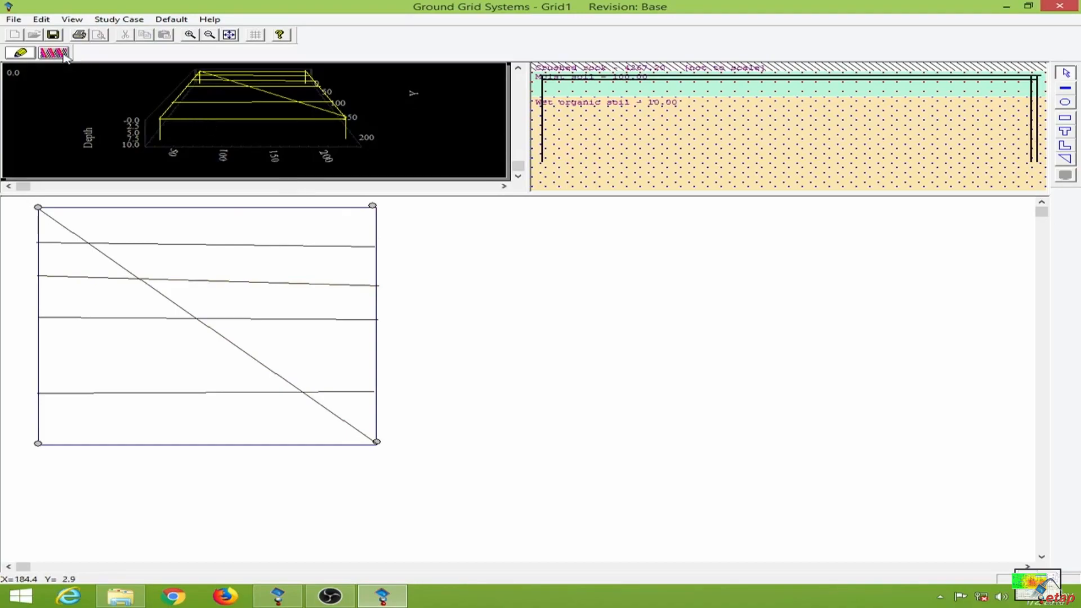
mouse_move(54, 52)
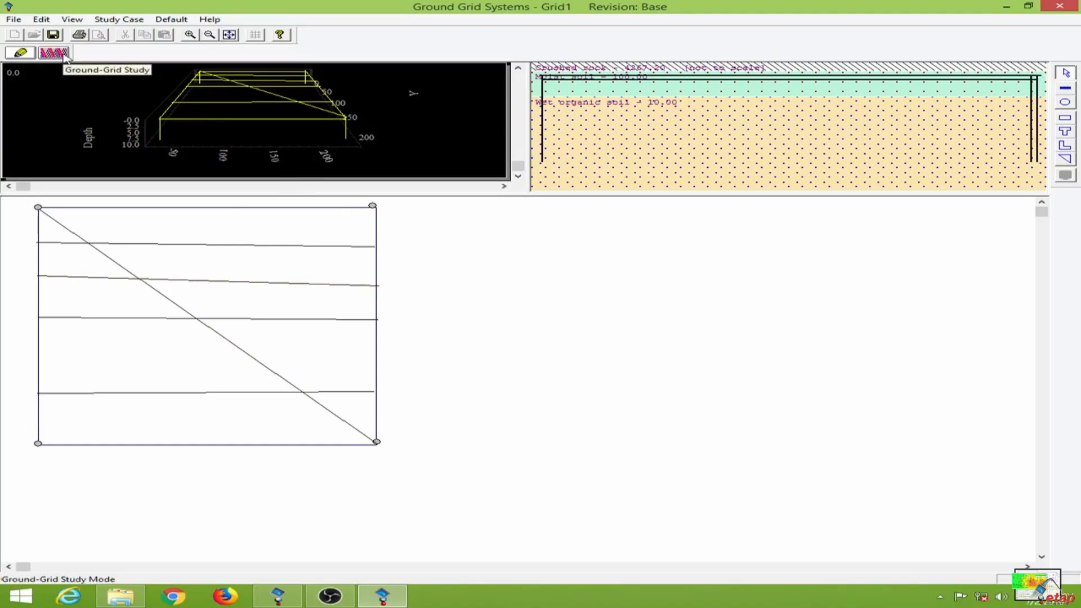
Step: Switch to Ground-Grid Study mode and accept the Finite Element study case with Ifg 2 kA
left_click(54, 53)
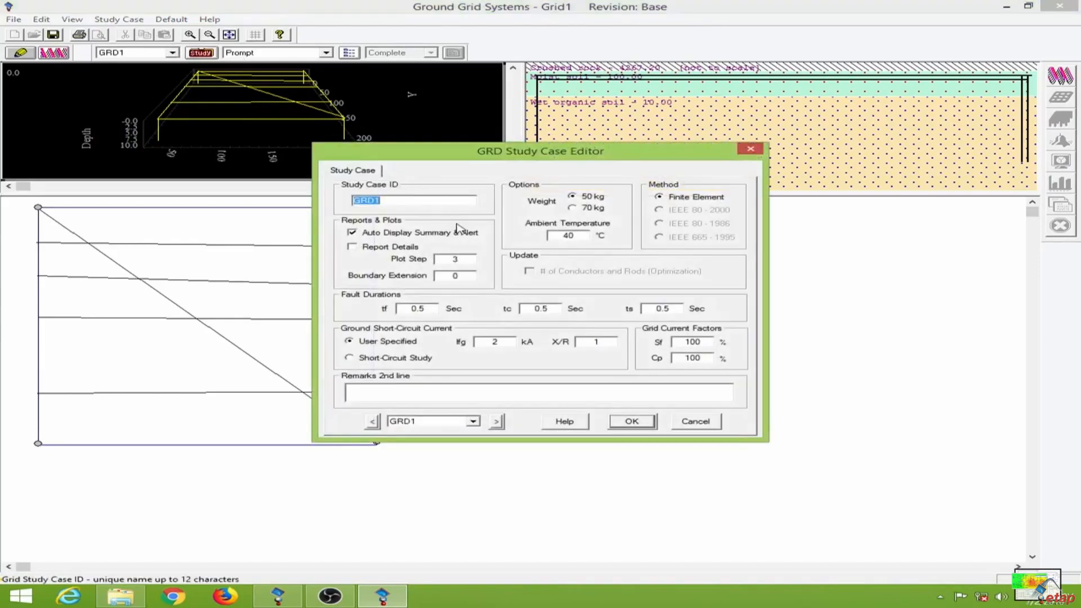
mouse_move(519, 268)
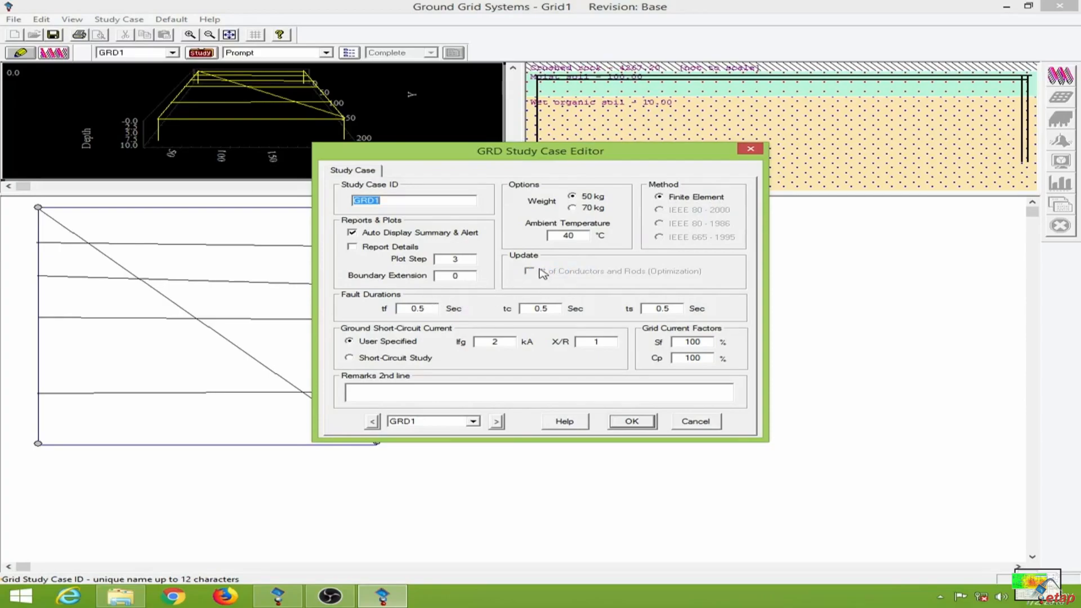
mouse_move(679, 279)
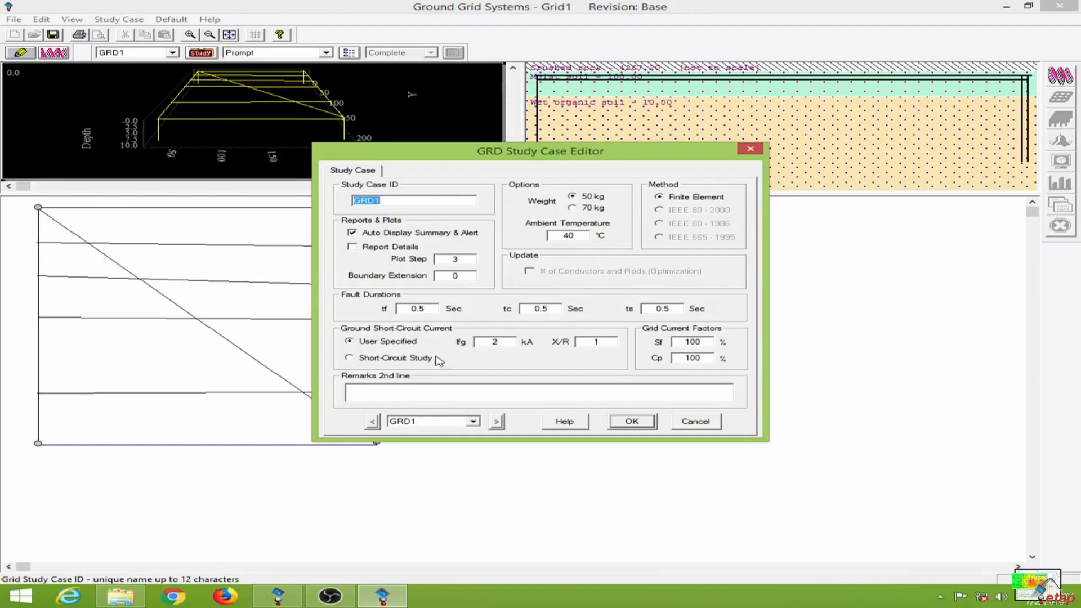
mouse_move(403, 357)
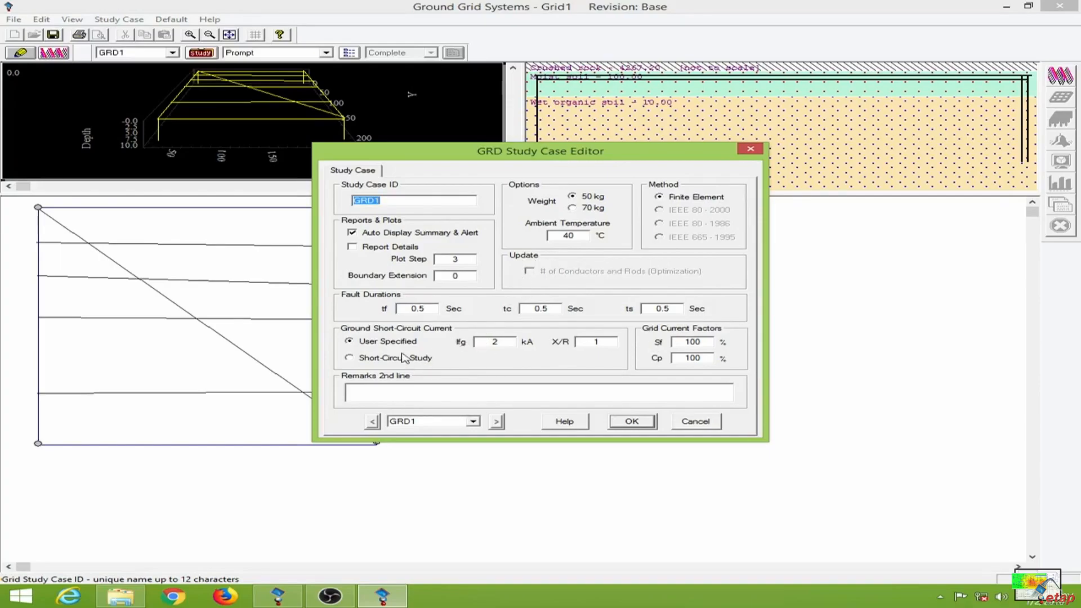
mouse_move(428, 364)
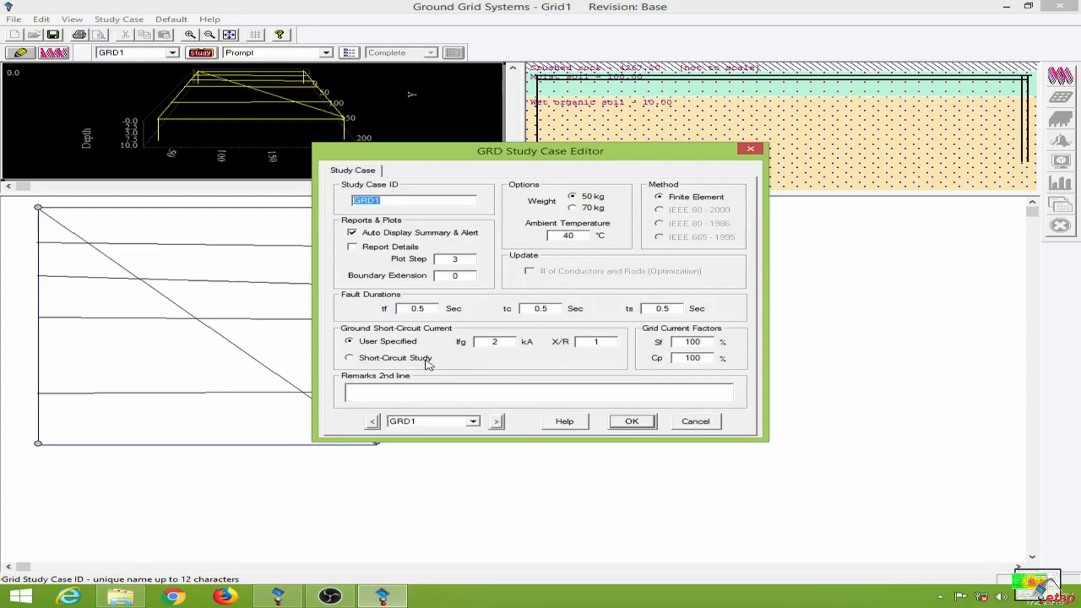
mouse_move(378, 347)
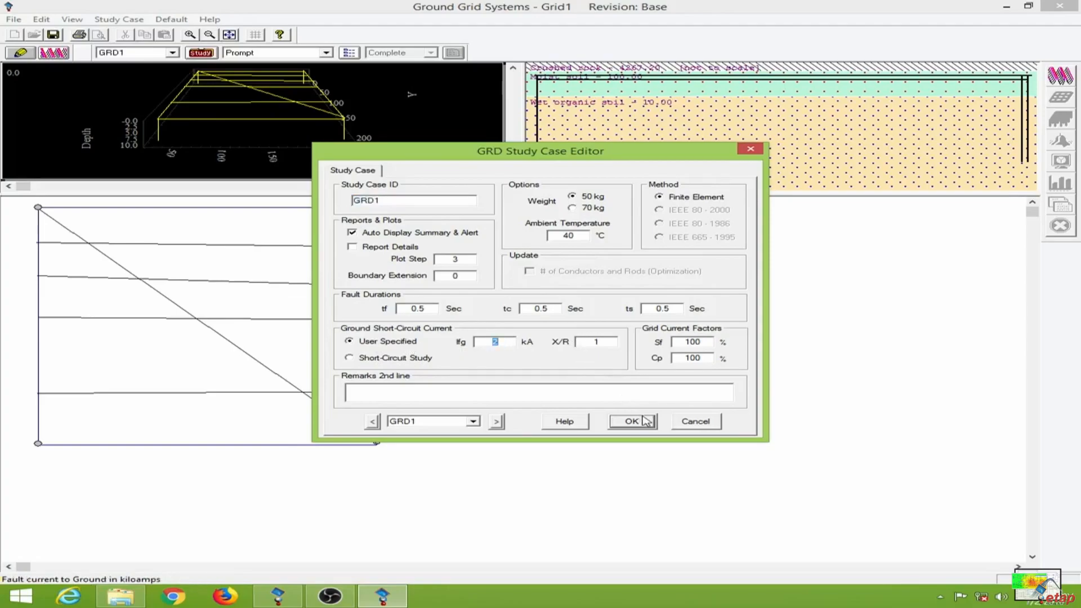
left_click(630, 421)
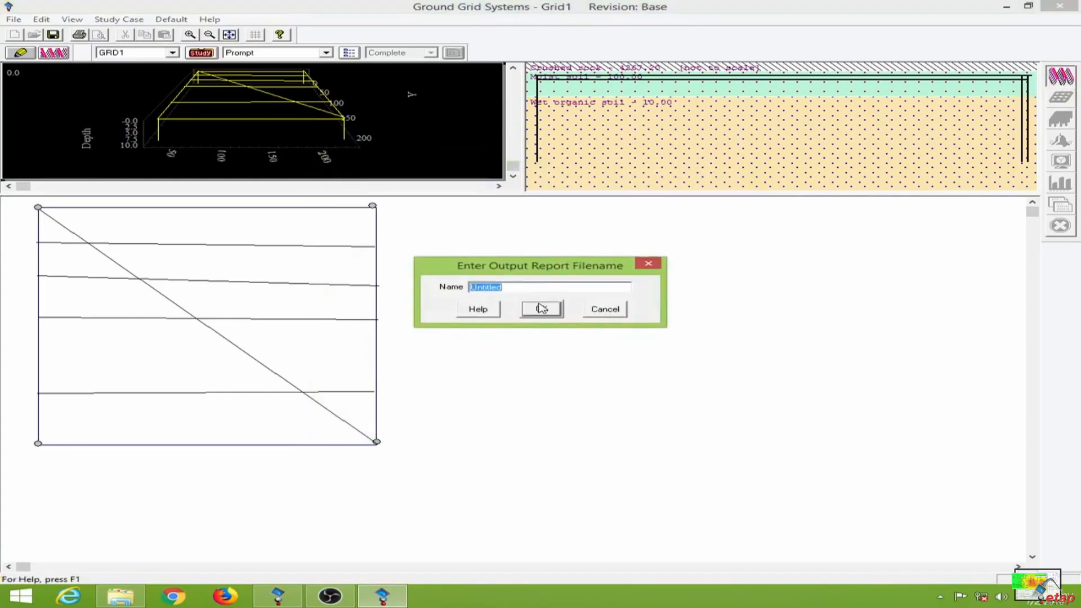
Step: Run the ground-grid calculation with output report name GR
type("GR")
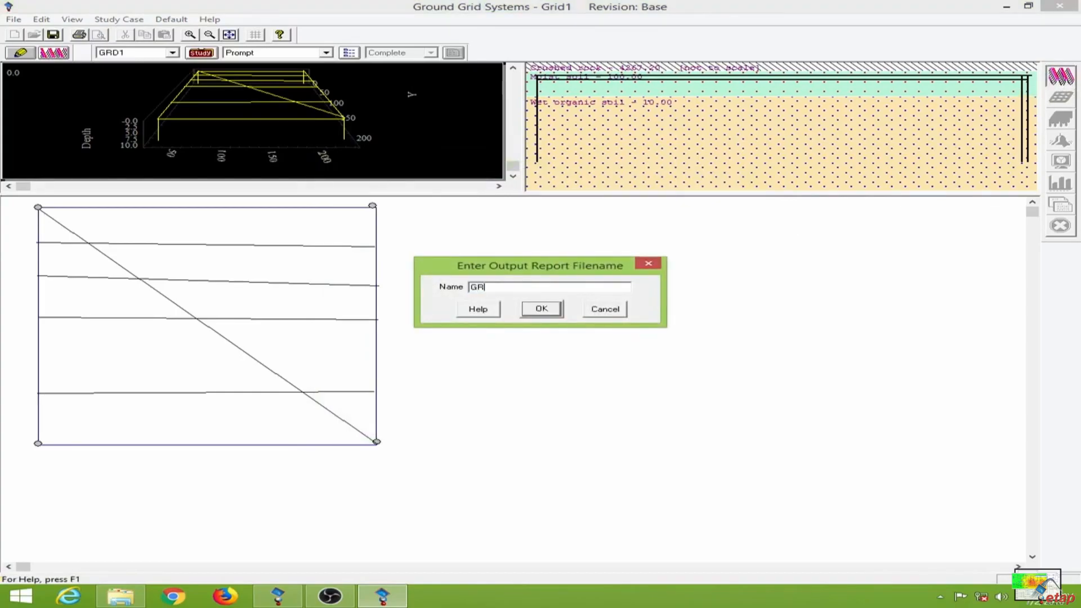
left_click(541, 308)
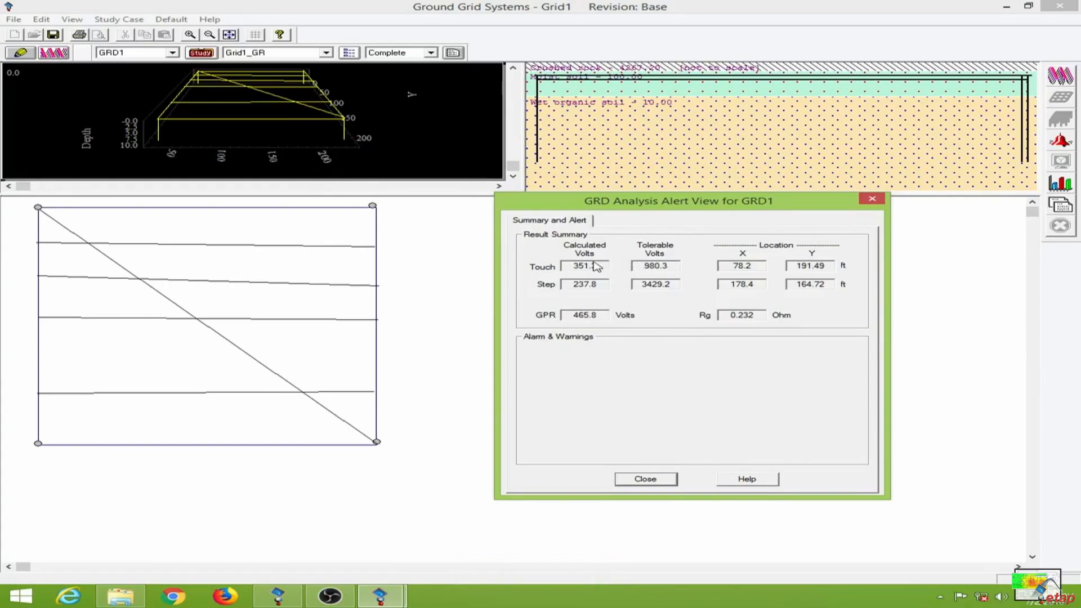
mouse_move(641, 257)
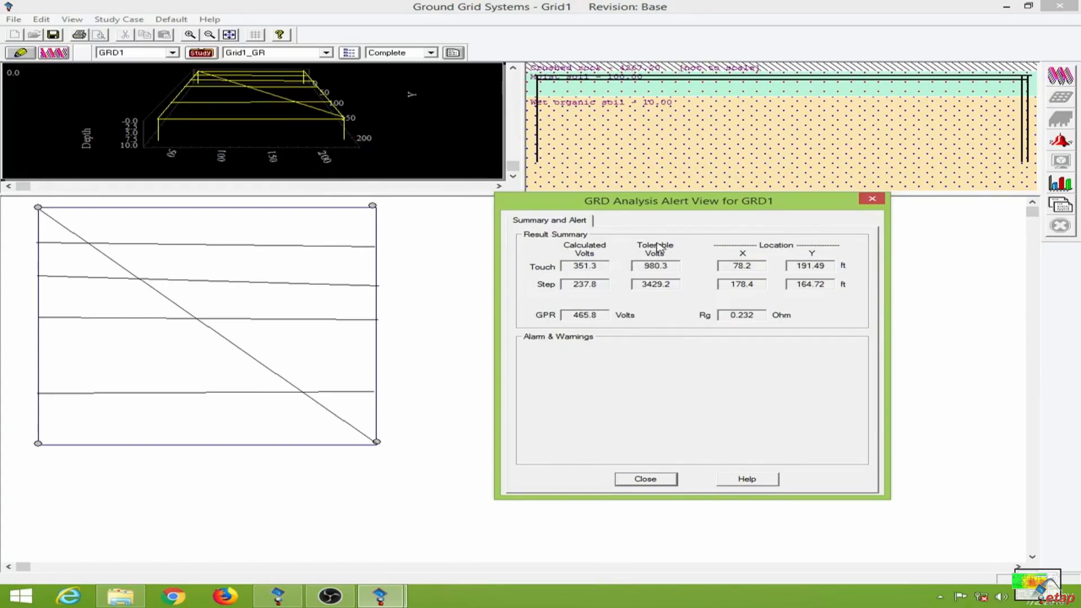
mouse_move(667, 258)
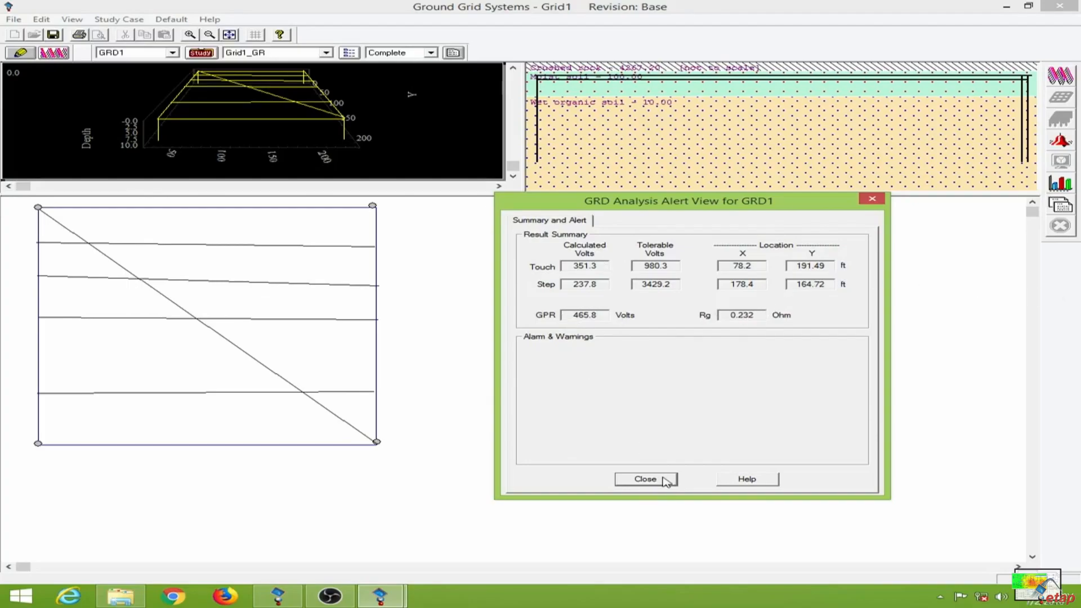
Step: Close the alert view and add Overvoltage Limits to the absolute, touch and step plots
left_click(645, 479)
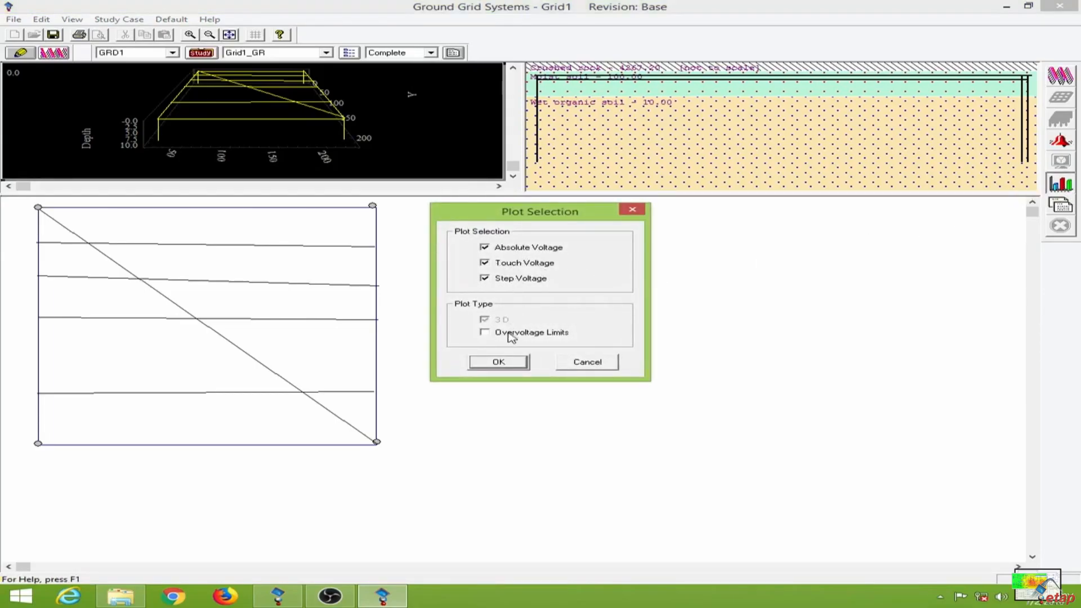
left_click(485, 332)
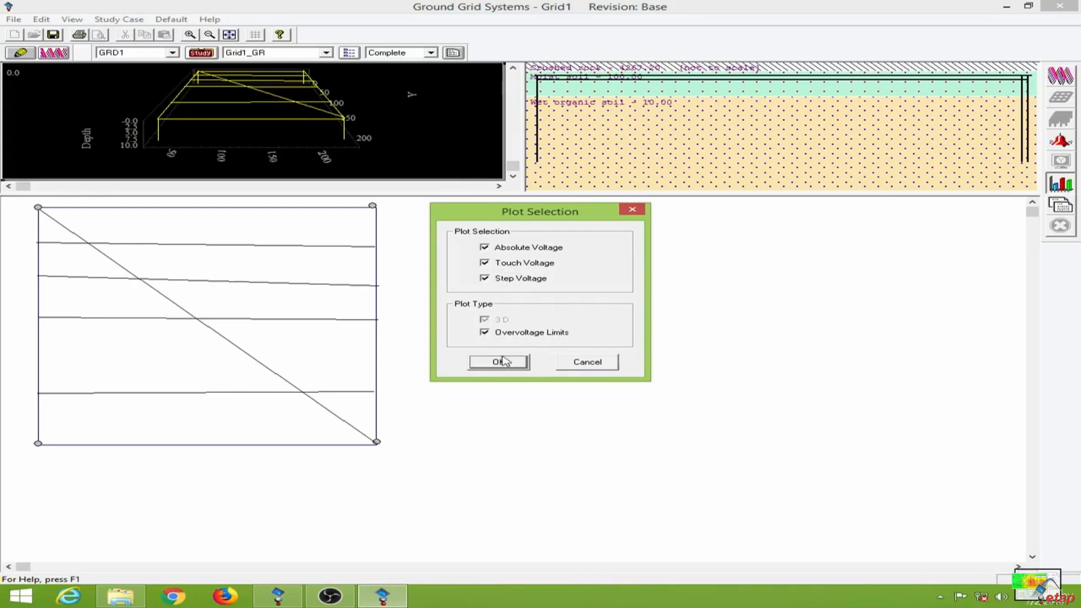
Step: Generate the 3D step, touch and absolute potential profile plots for Grid1_GR
left_click(497, 362)
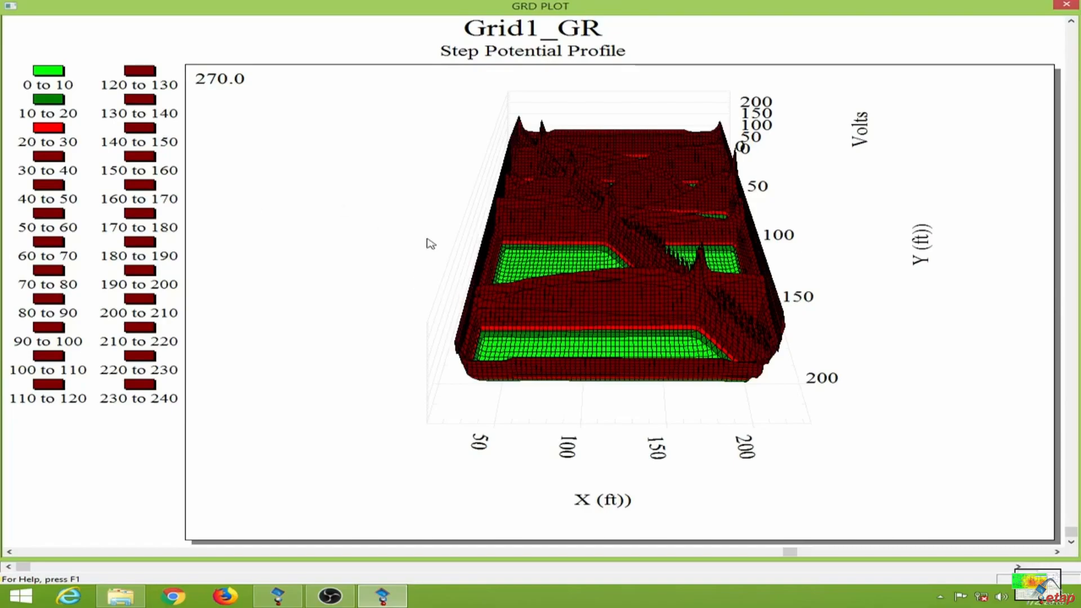
mouse_move(562, 63)
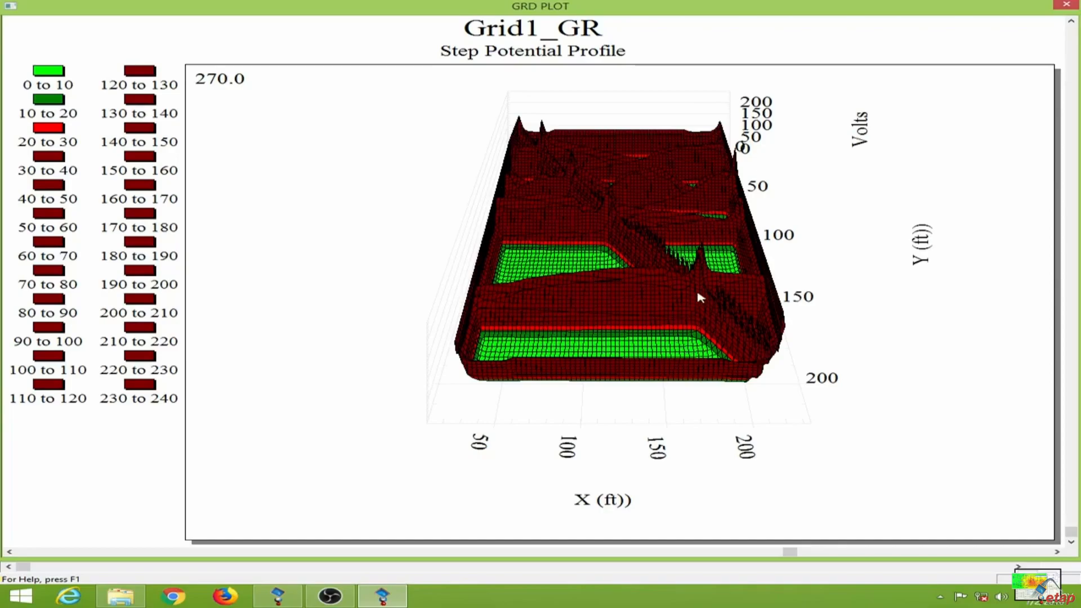
mouse_move(617, 209)
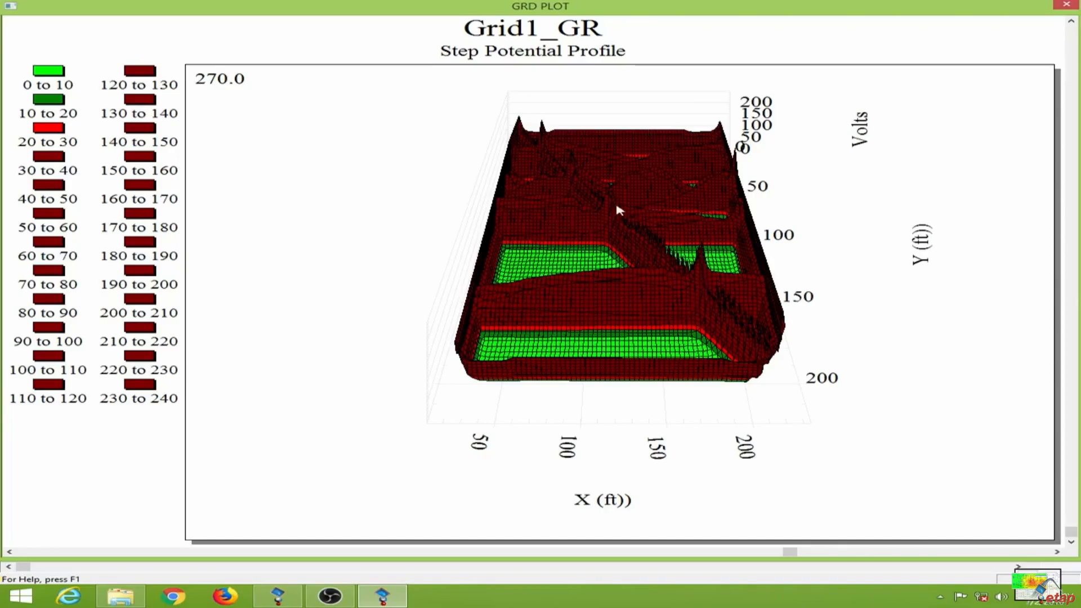
mouse_move(680, 298)
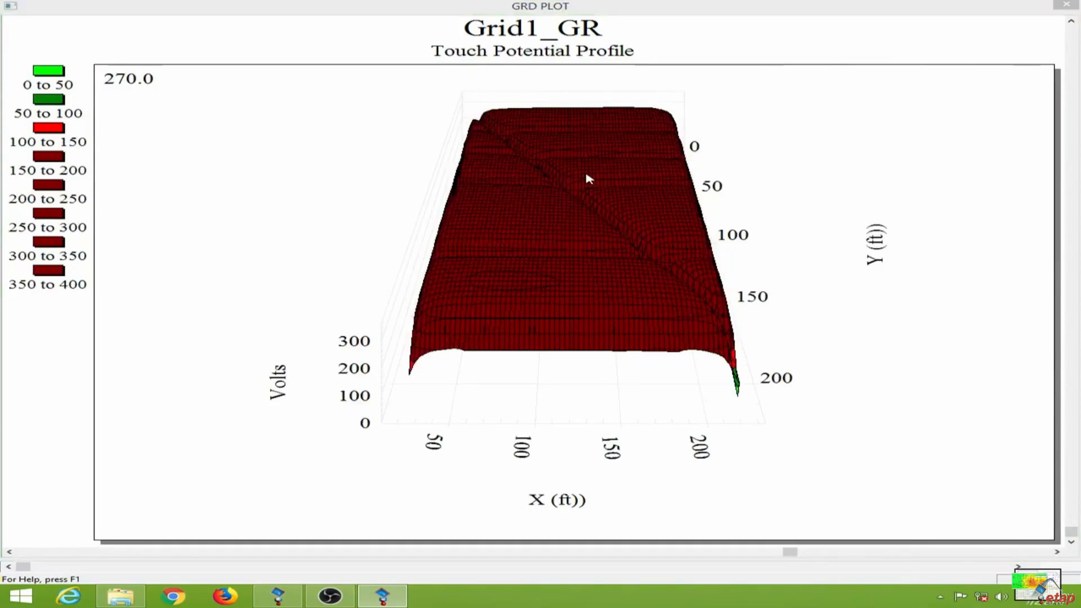
mouse_move(422, 336)
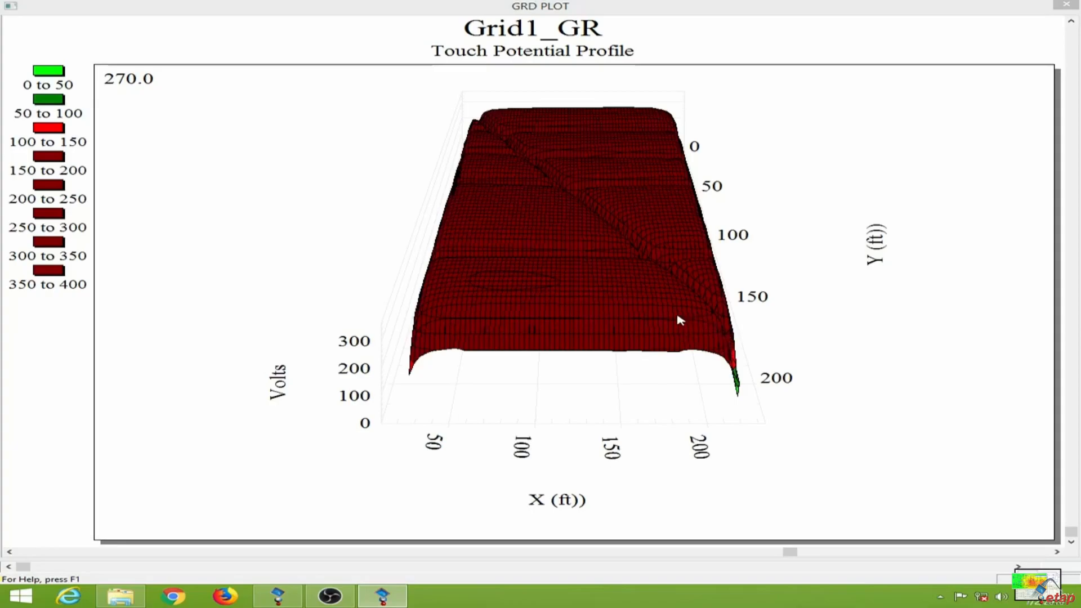
mouse_move(100, 181)
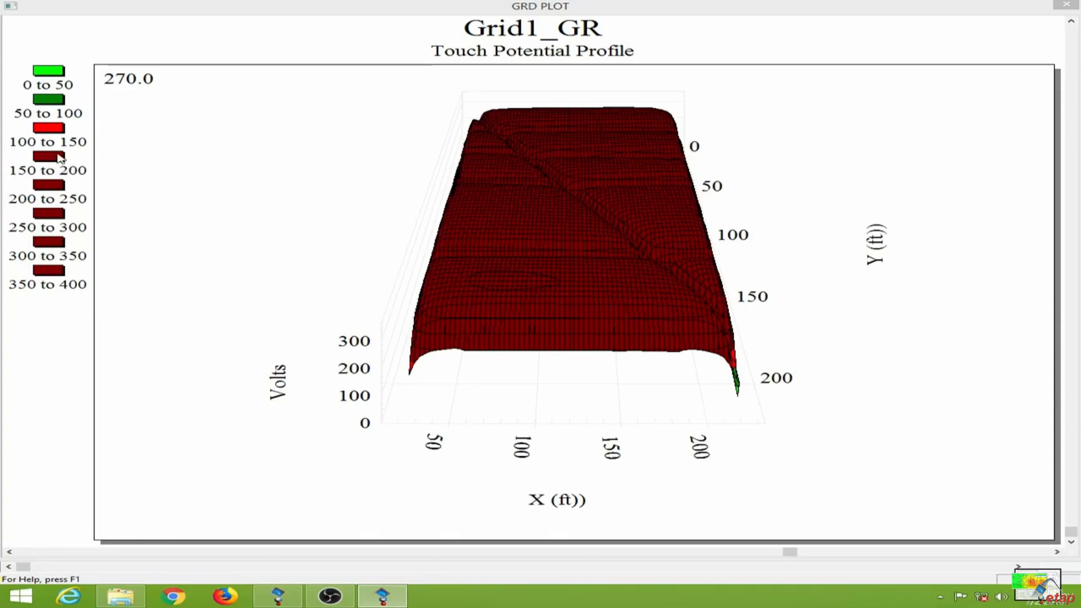
mouse_move(42, 291)
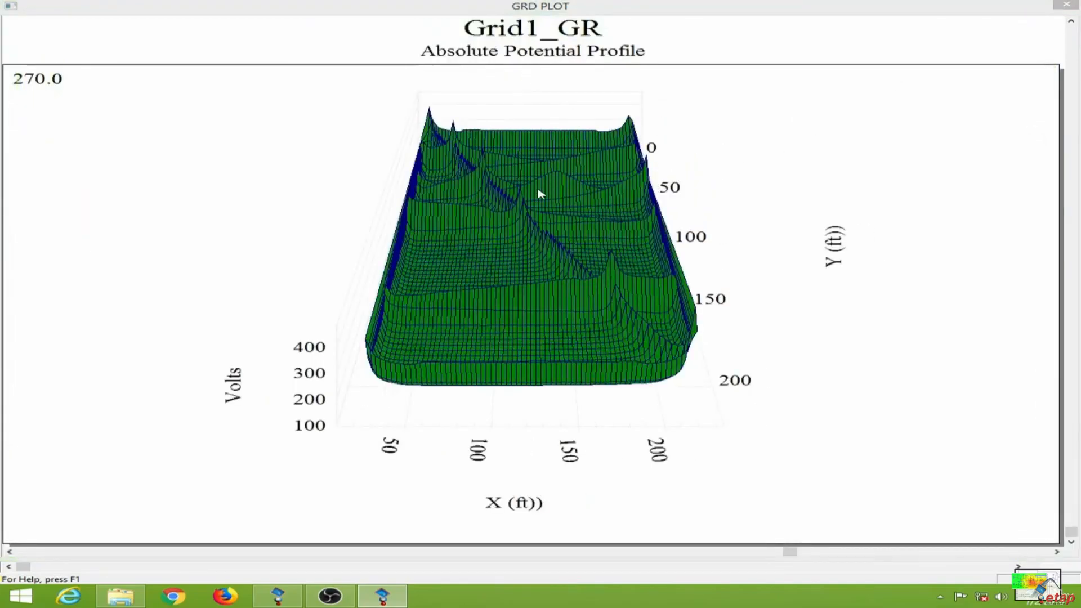
mouse_move(519, 346)
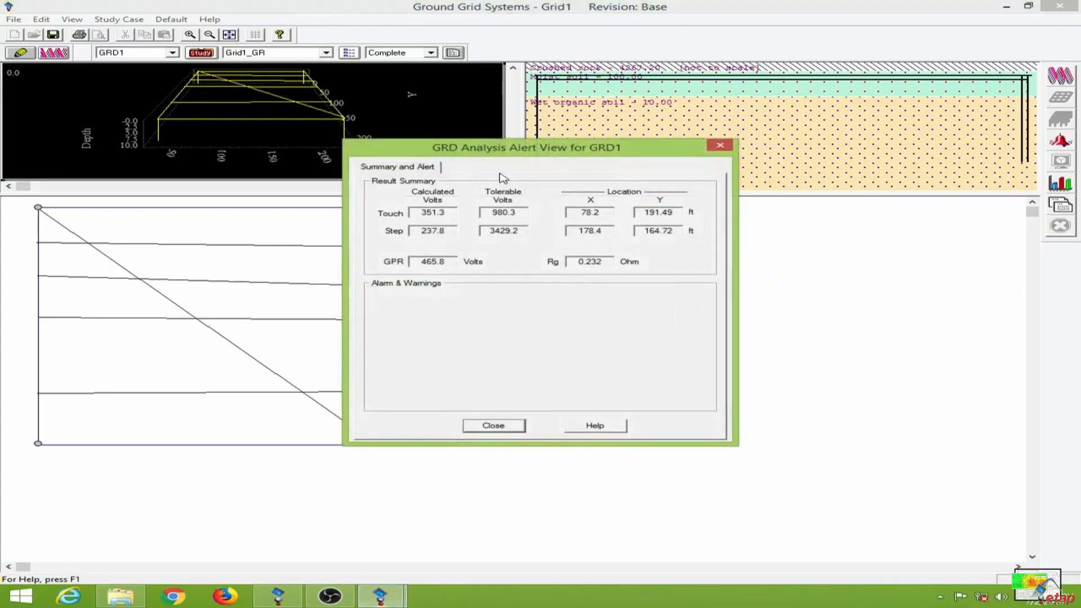
Step: Close the GRD Analysis Alert View and set the report format to Input Data
left_click_drag(528, 145, 717, 151)
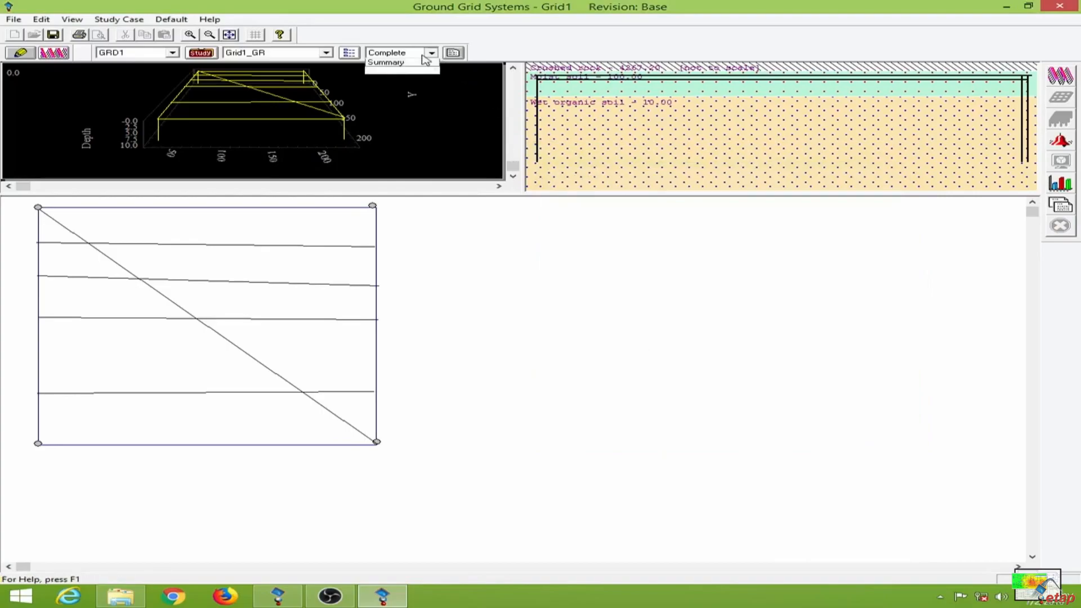
left_click(386, 52)
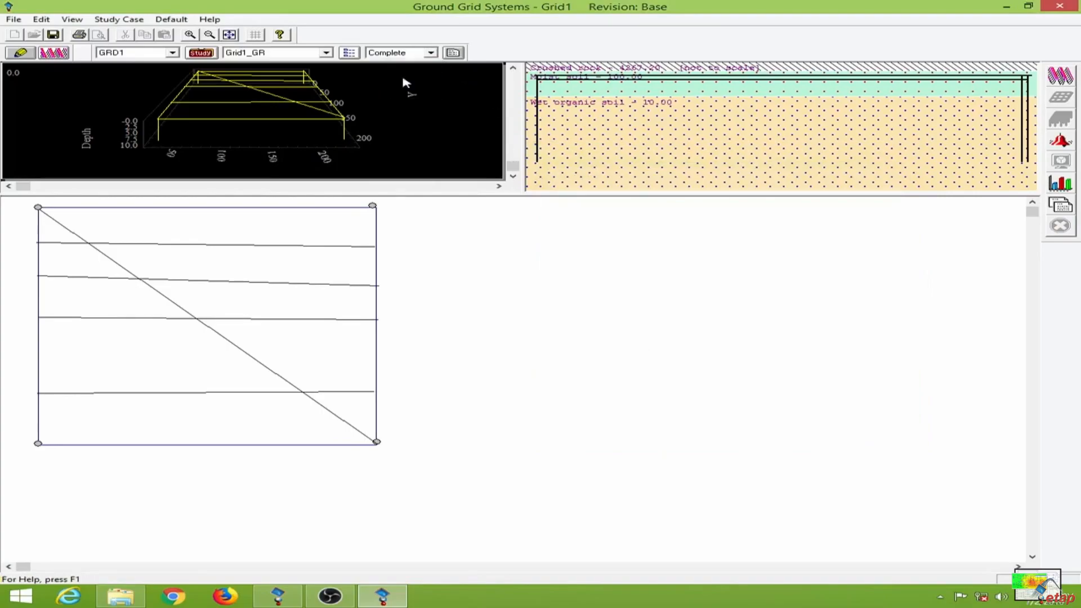
left_click(400, 52)
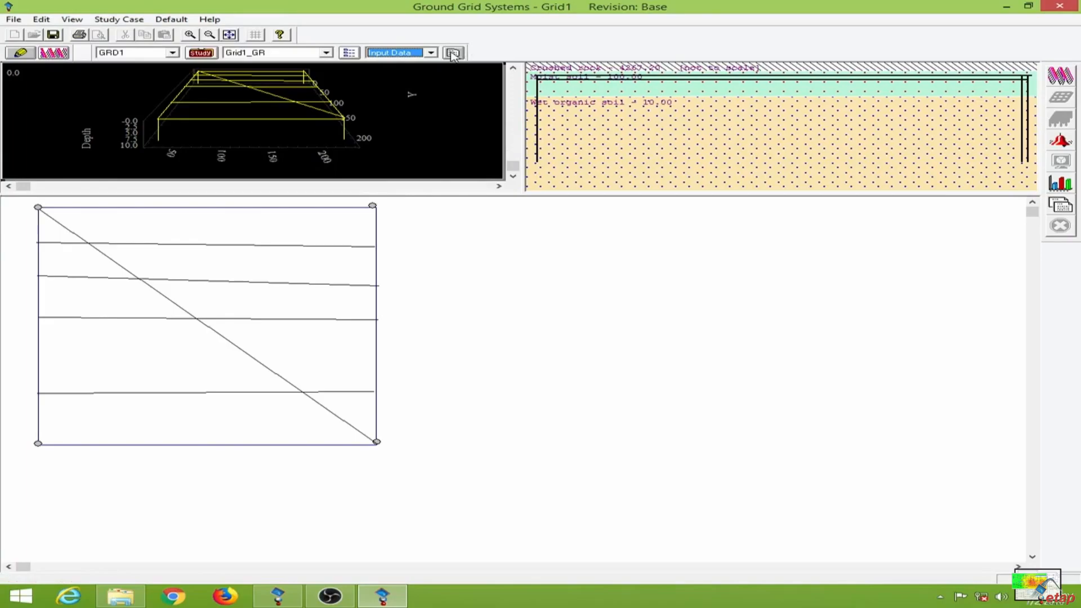
Step: Review the Grid1_GR Input Data report's system, soil, conductor and rod tables, then close it
left_click(453, 53)
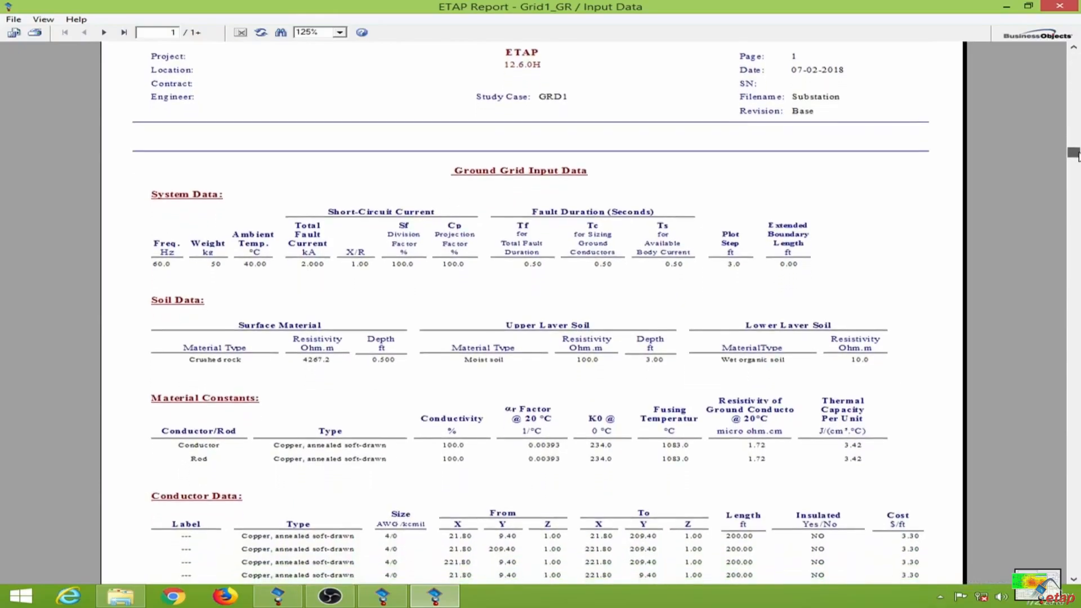
scroll("down", 3)
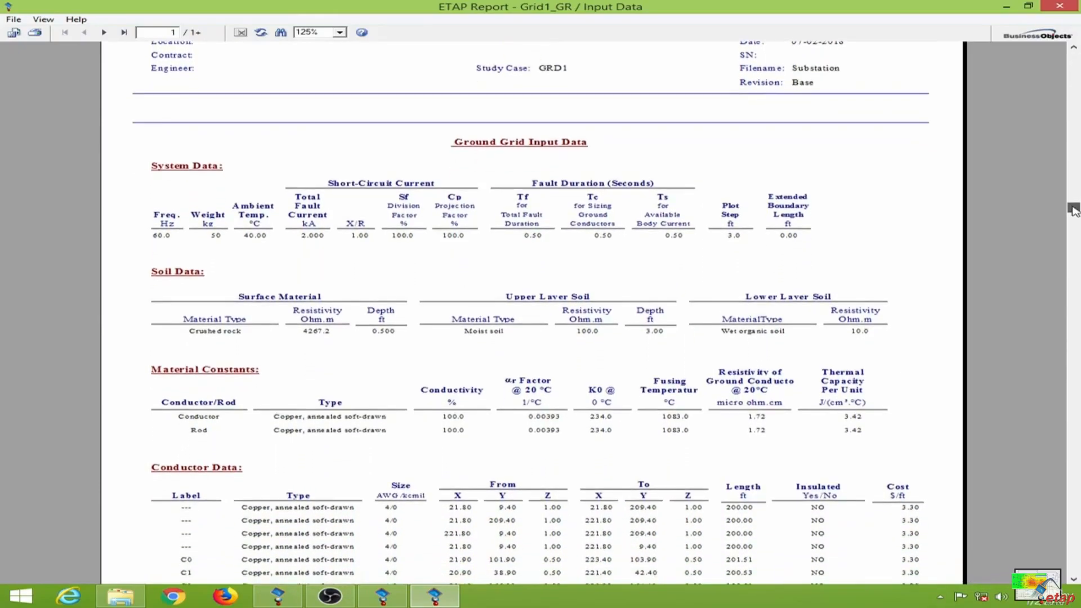
scroll("down", 3)
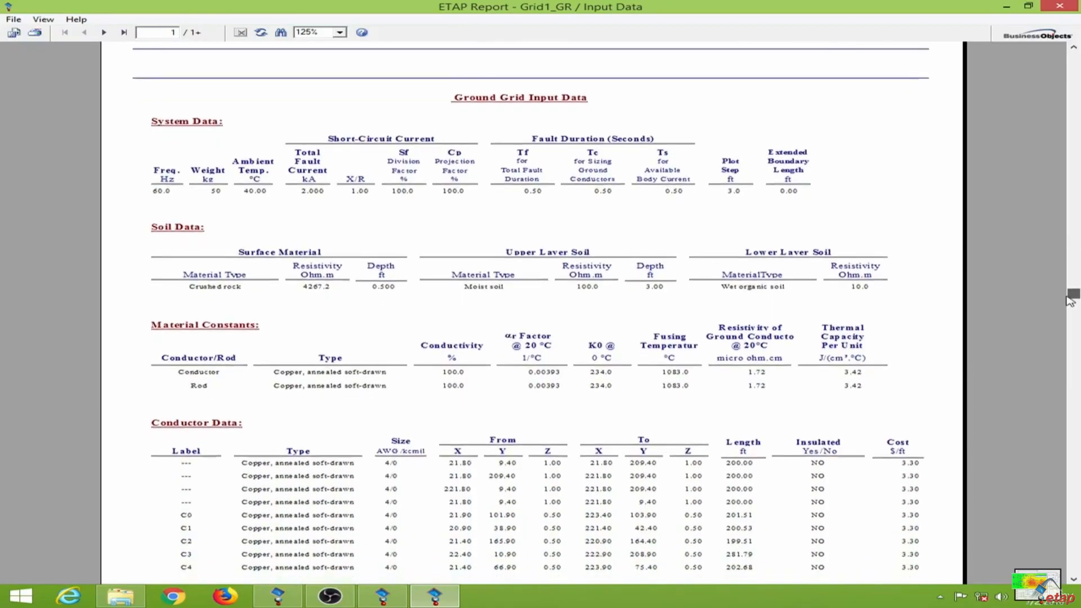
scroll("down", 3)
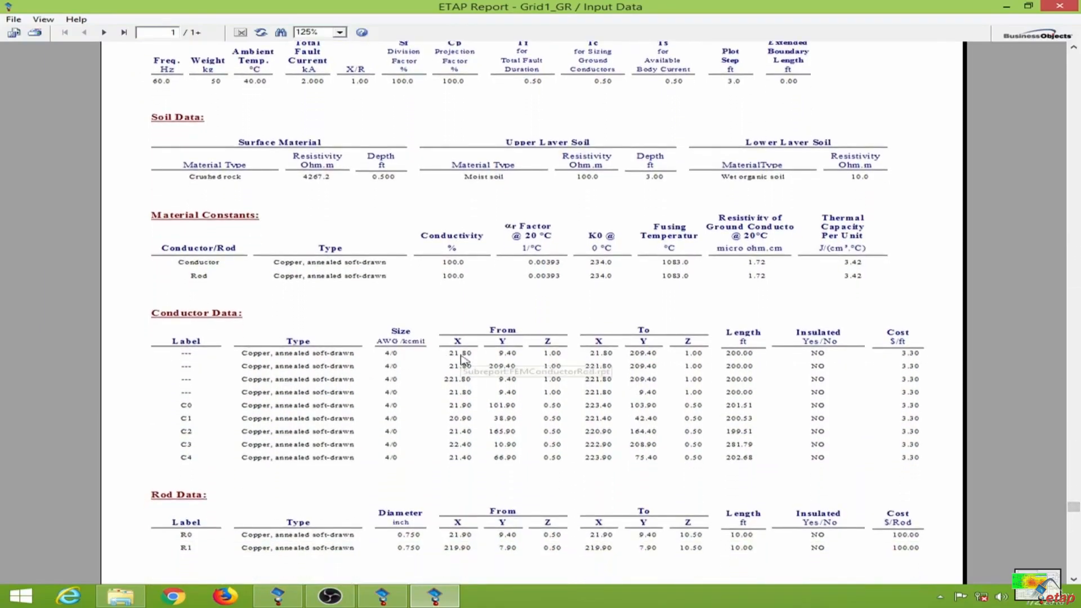
mouse_move(710, 365)
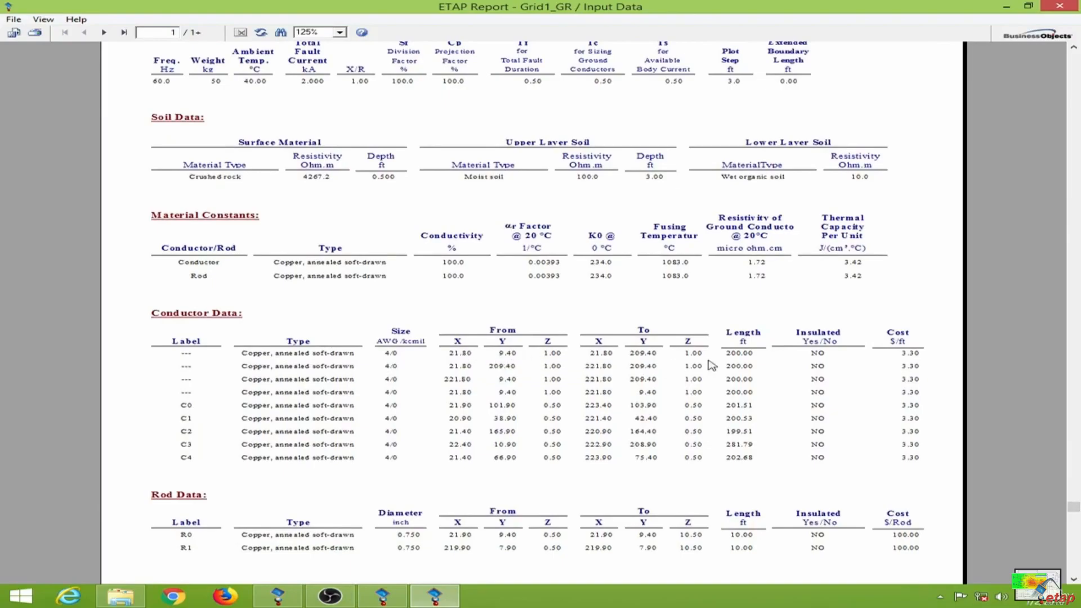
mouse_move(925, 361)
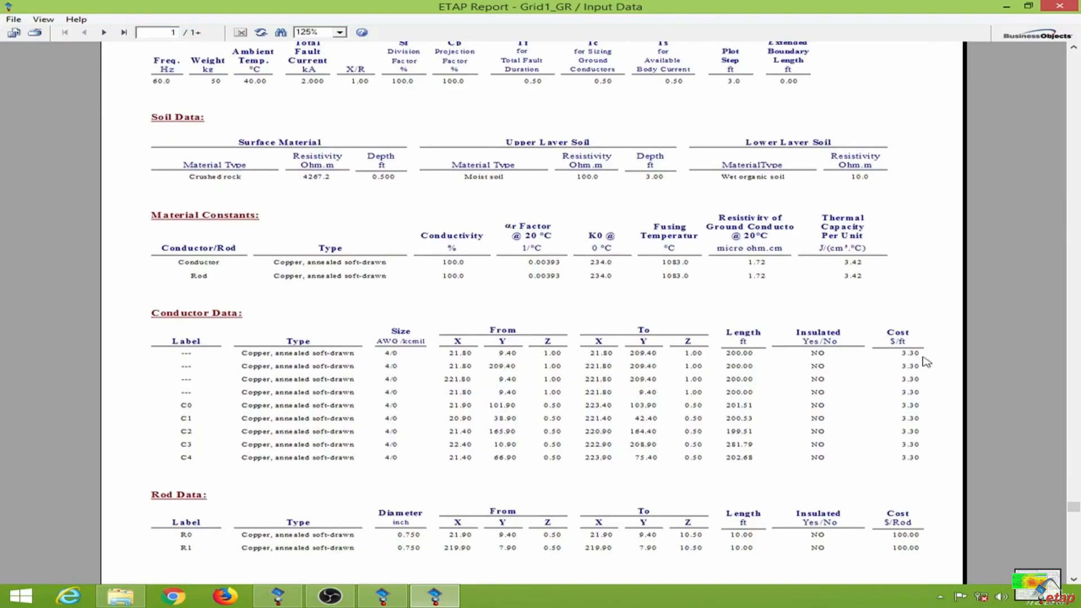
mouse_move(1058, 544)
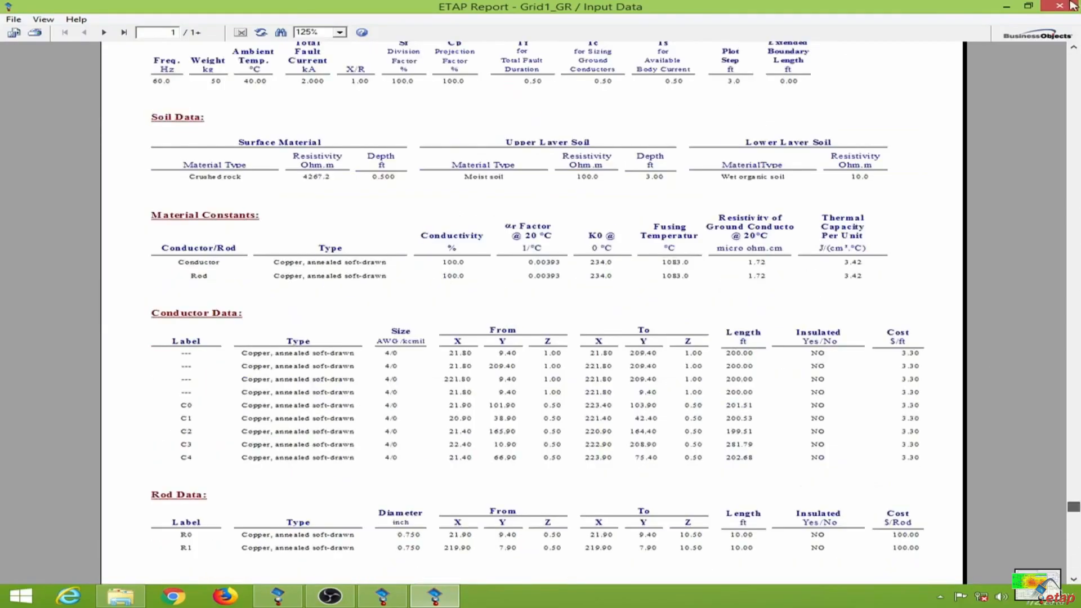
left_click(328, 595)
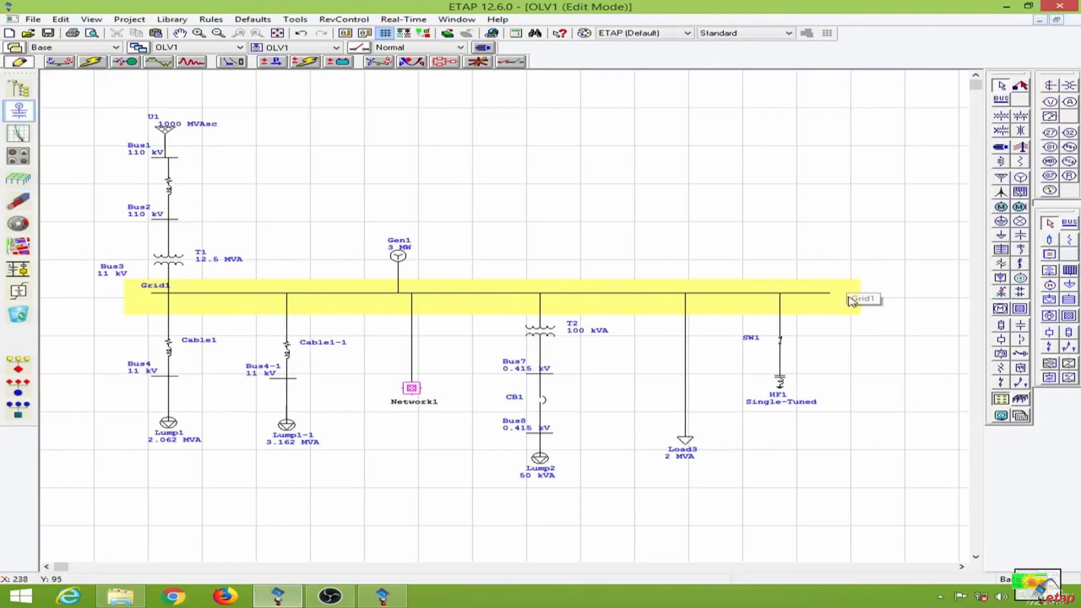
Step: Run maximum short-circuit and replace Grid1's fault current with 9.385 kA from Bus3
right_click(853, 298)
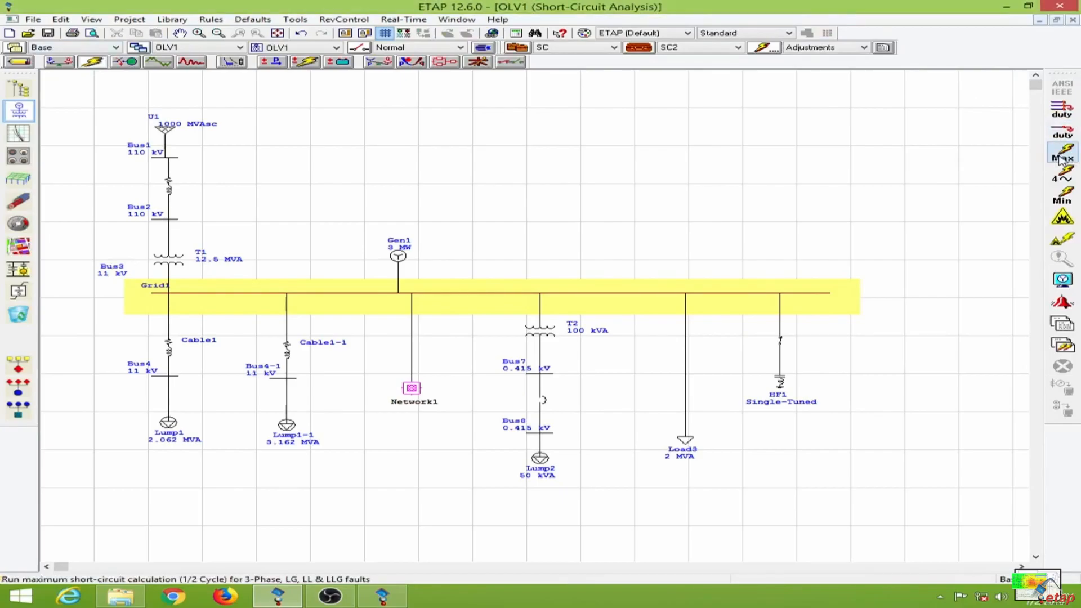
left_click(1061, 150)
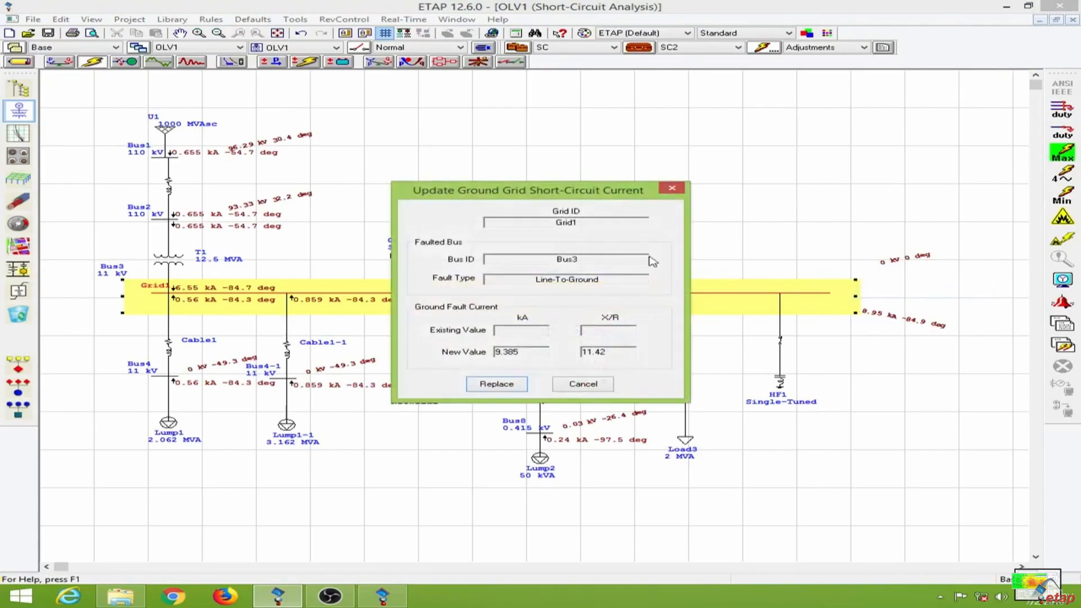
left_click(495, 384)
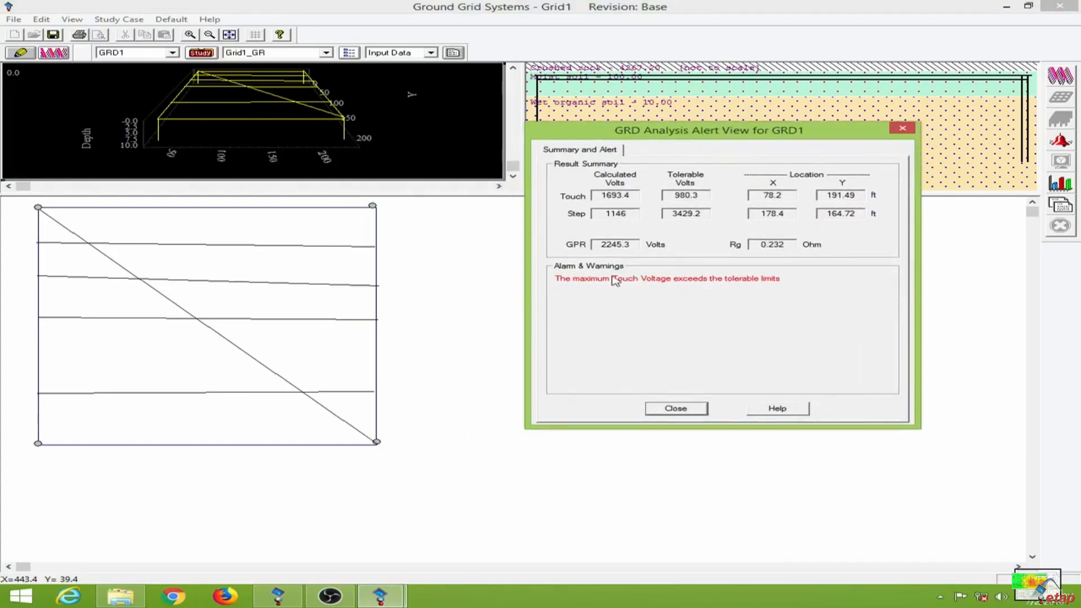
mouse_move(765, 288)
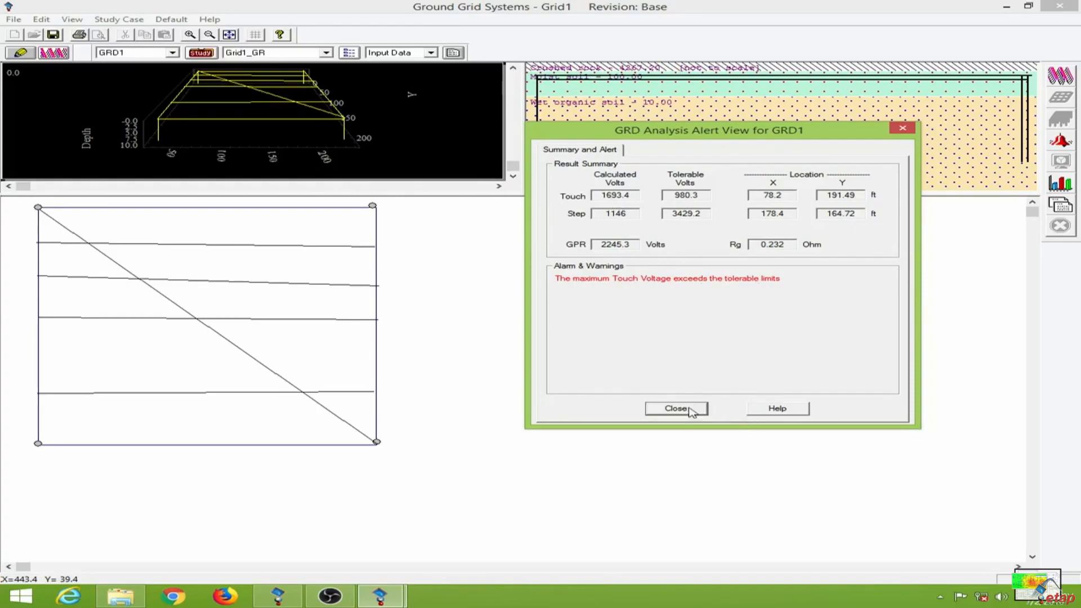
Step: Dismiss the touch-voltage violation summary, plot Grid1_GR's 3D touch voltage profile, then close it
left_click(675, 408)
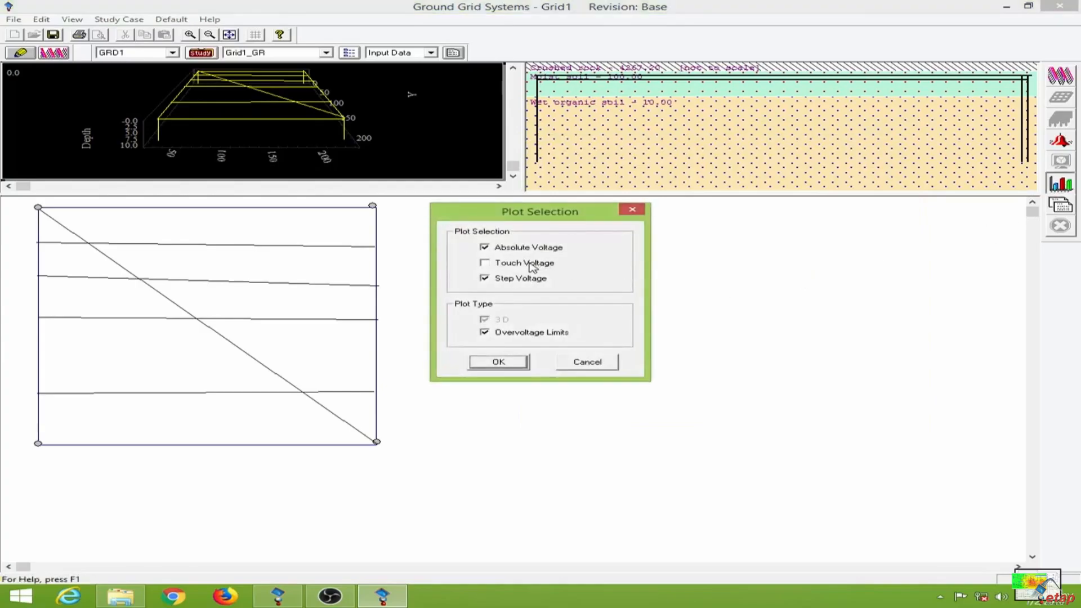
left_click(484, 263)
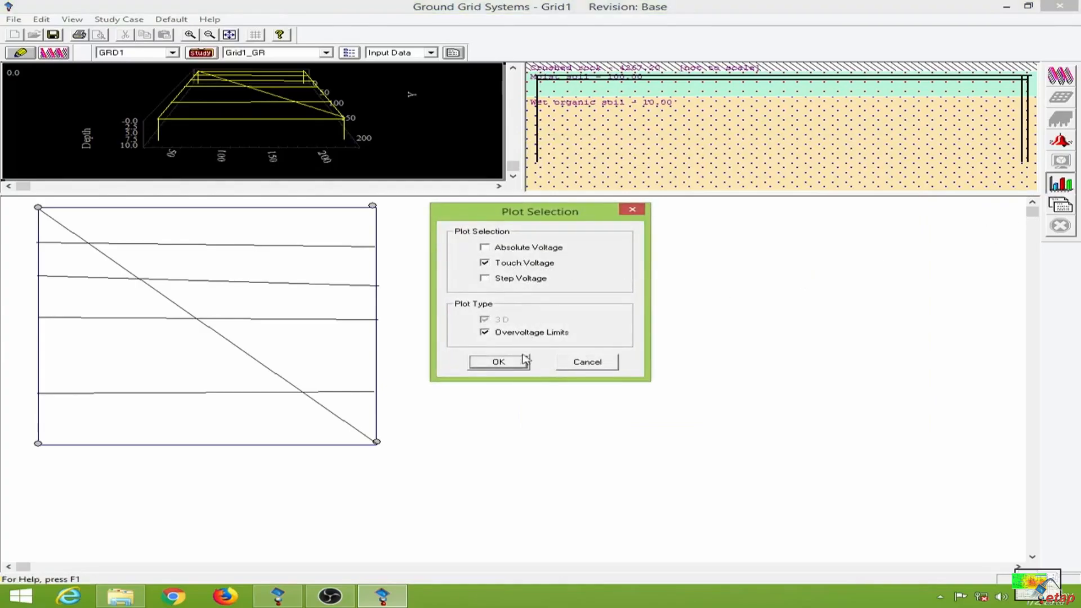
left_click(498, 361)
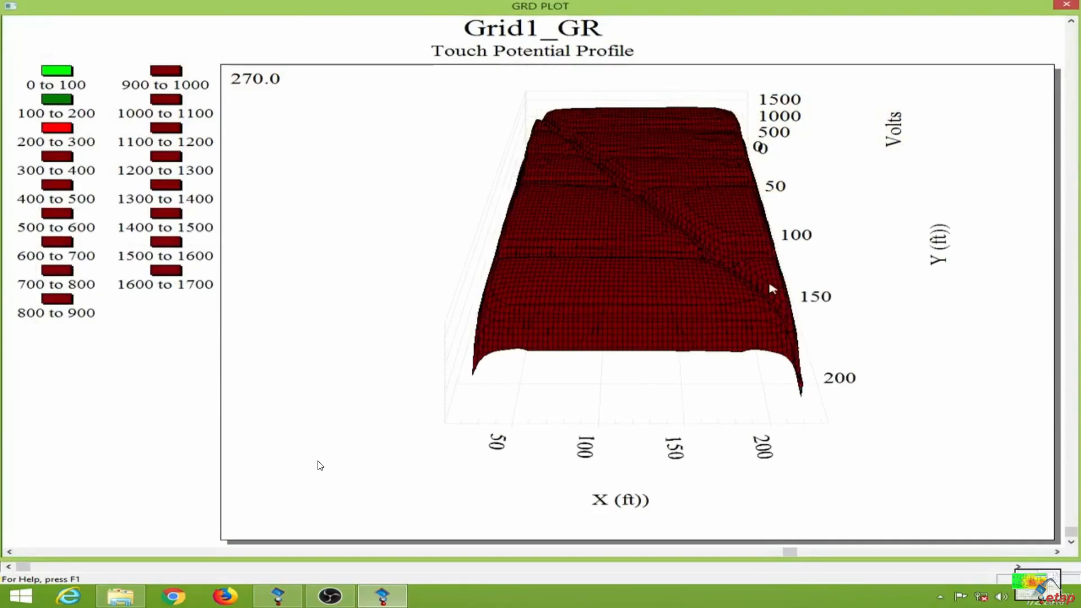
mouse_move(133, 291)
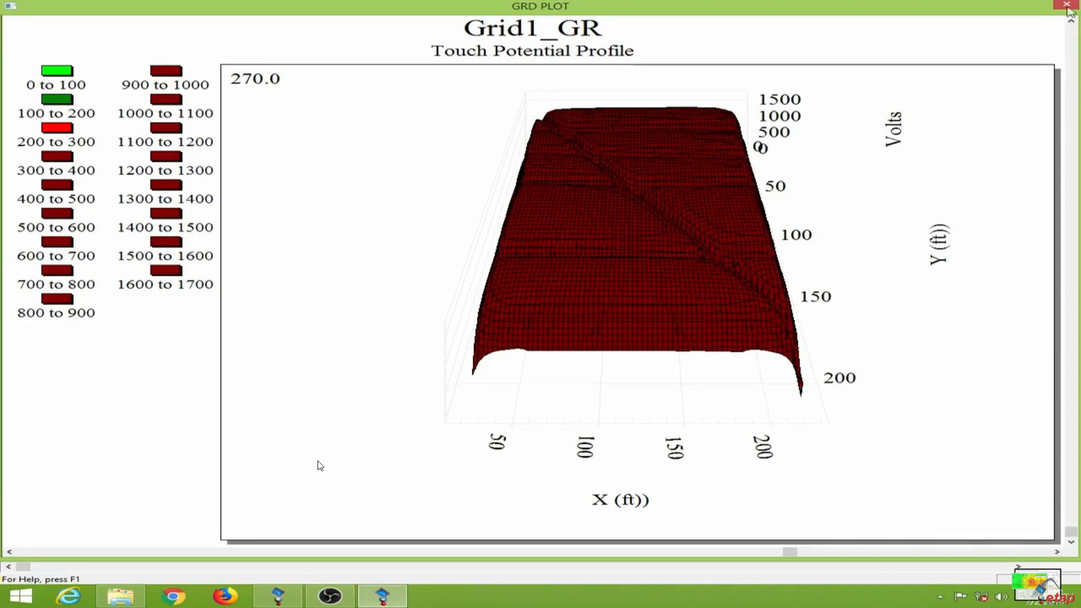
left_click(1066, 6)
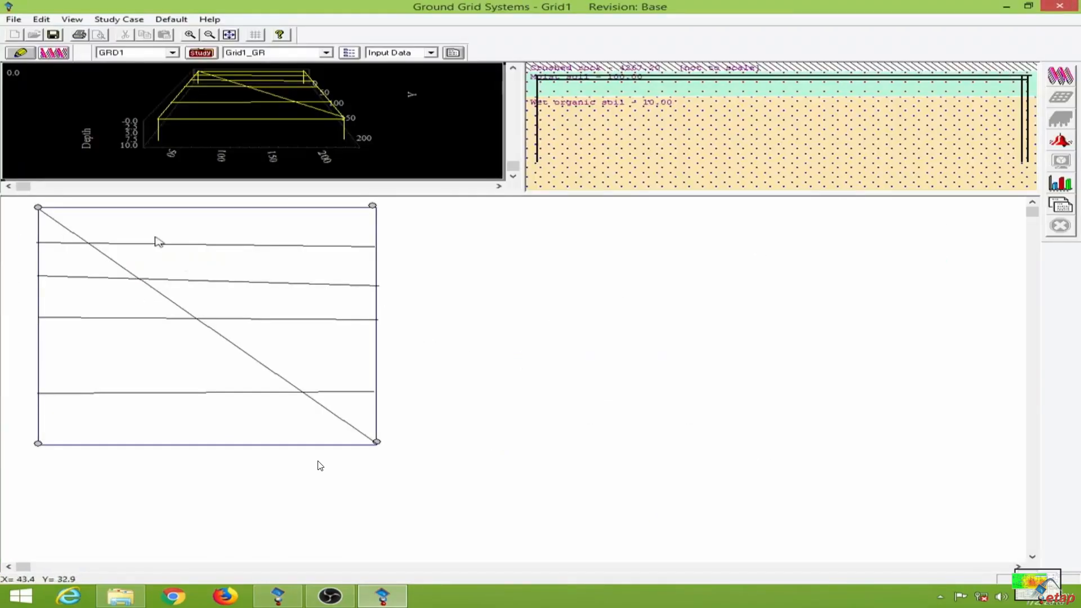
mouse_move(556, 311)
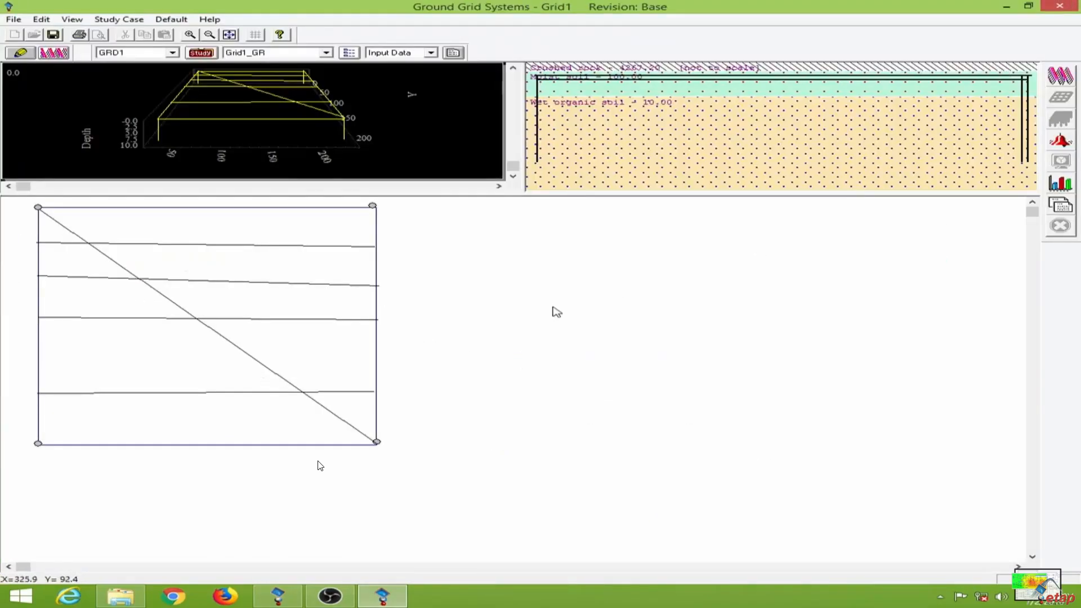
mouse_move(173, 375)
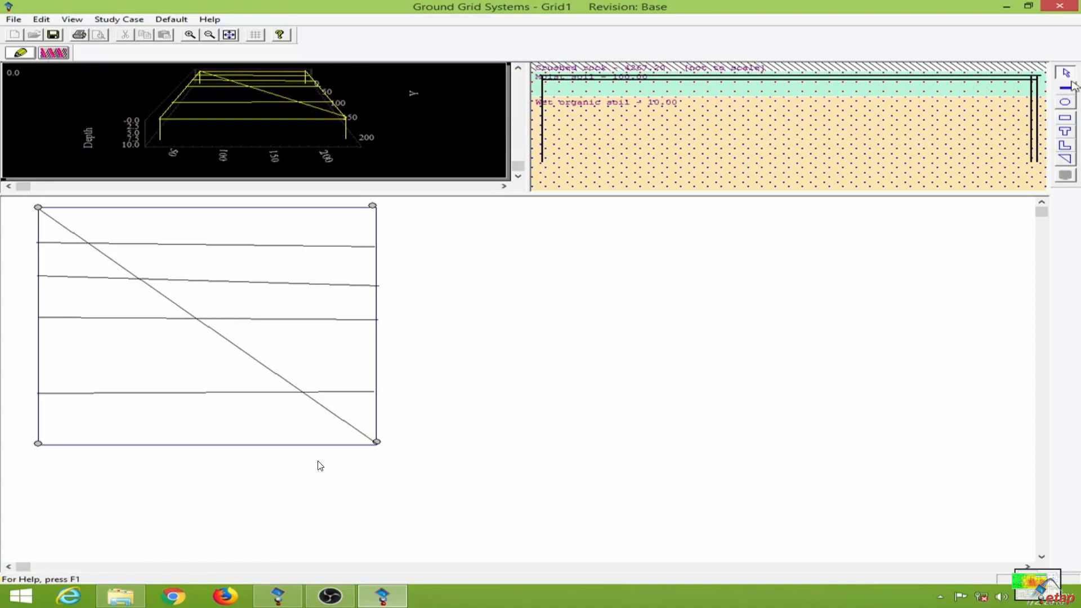
mouse_move(535, 252)
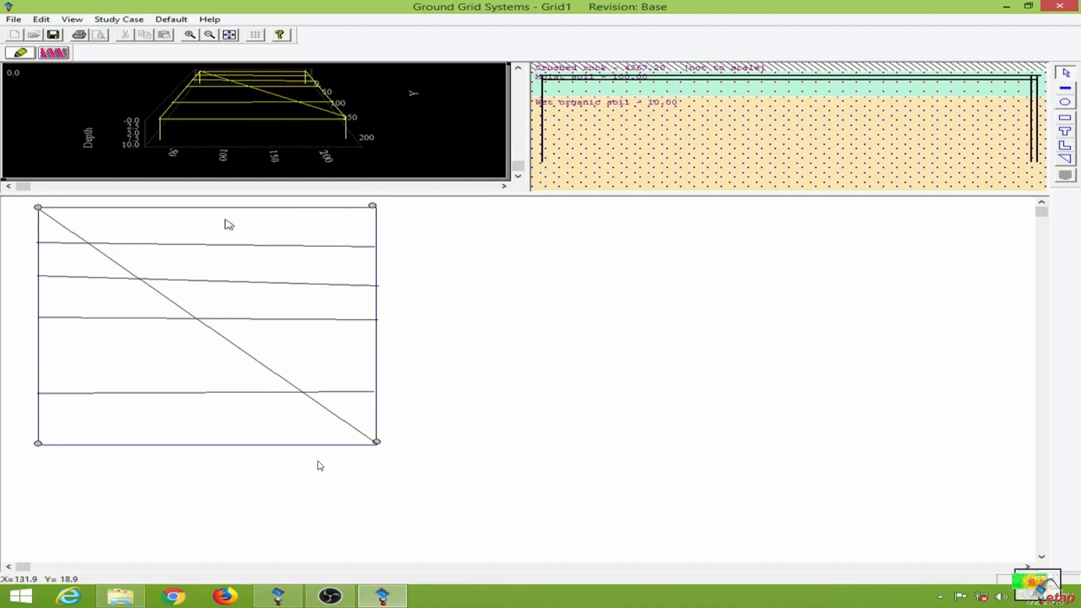
mouse_move(503, 264)
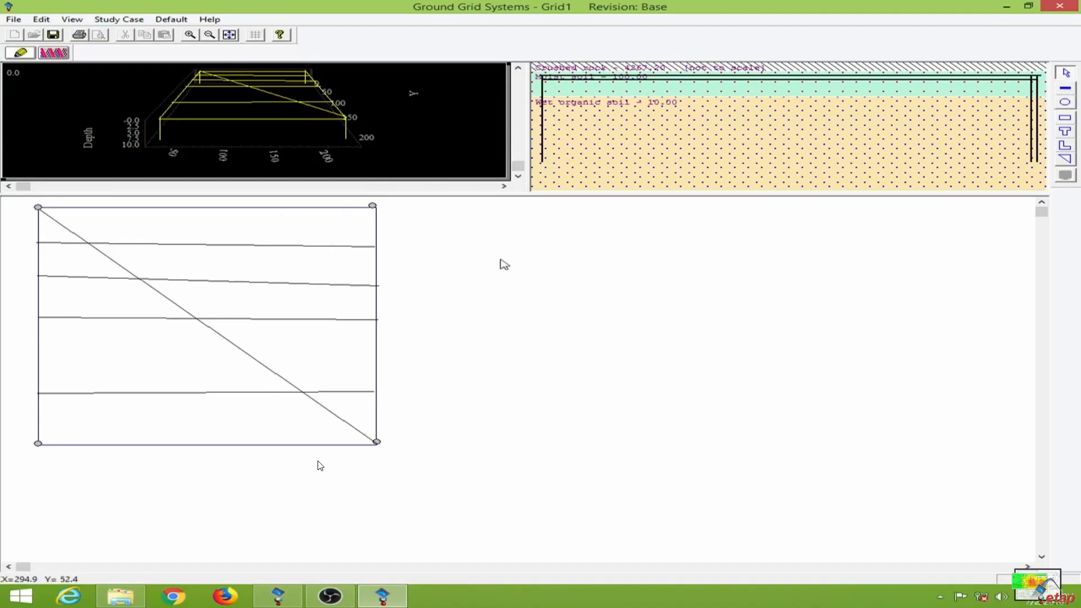